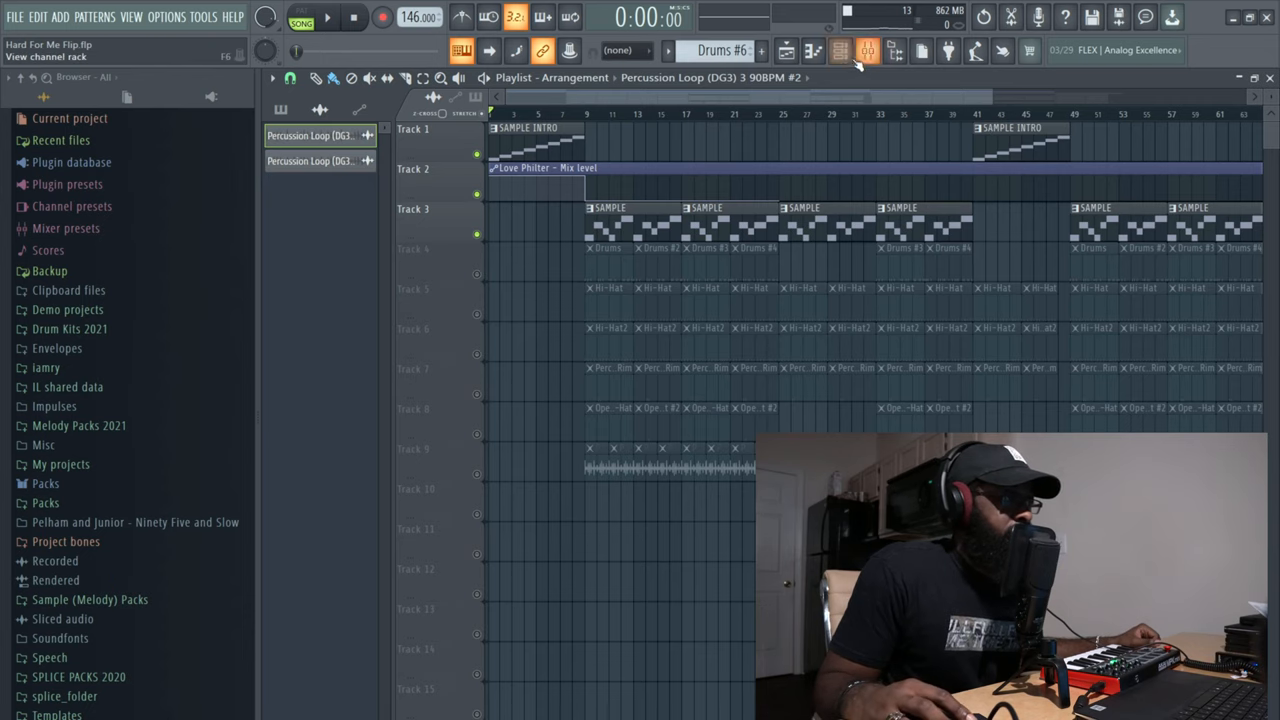
- Show the mixer with the beat's insert tracks
left_click(840, 52)
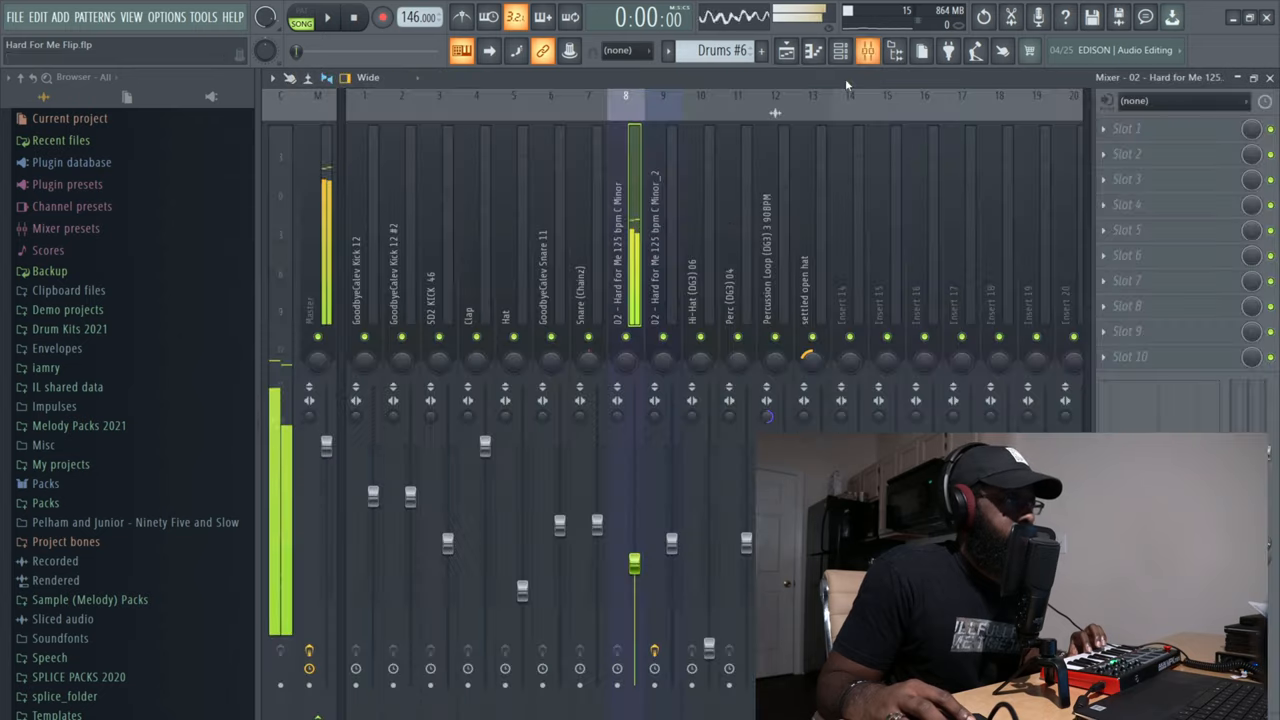
- Return to the playlist arrangement and let it play from the start
left_click(840, 52)
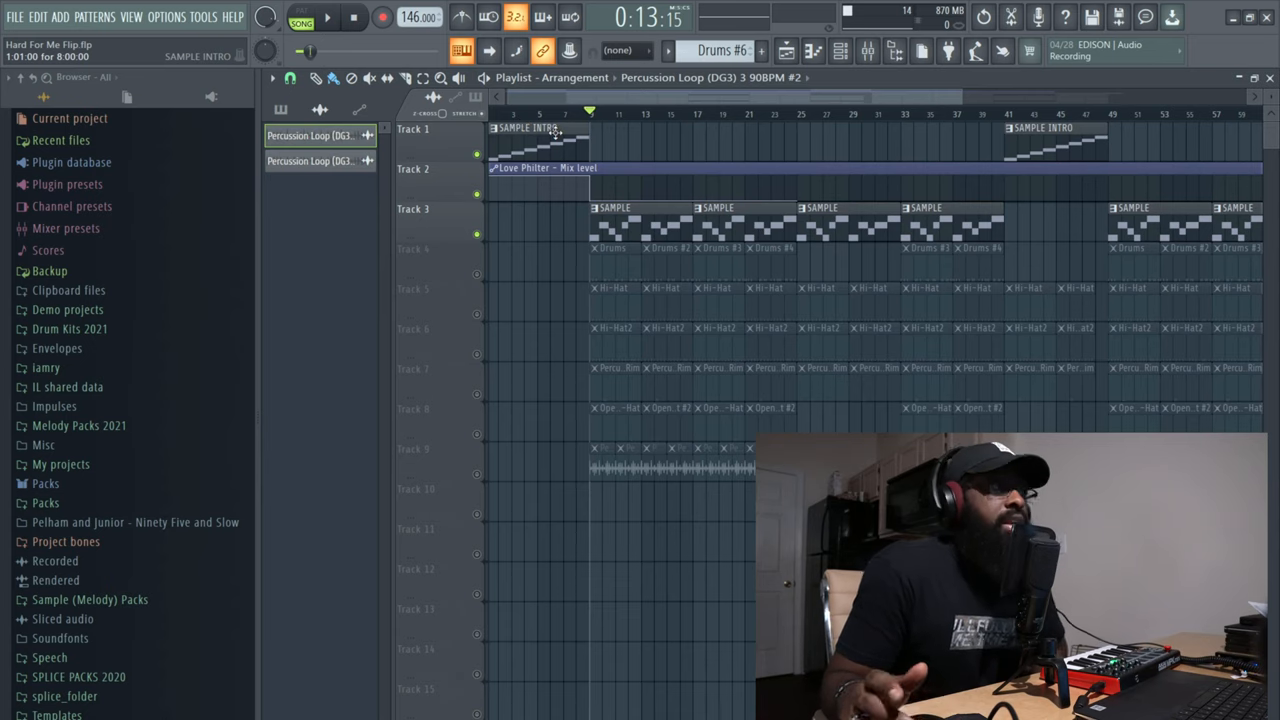
- Stop playback and bring up the Fruity Love Philter effect on the sample's mixer track
left_click(354, 18)
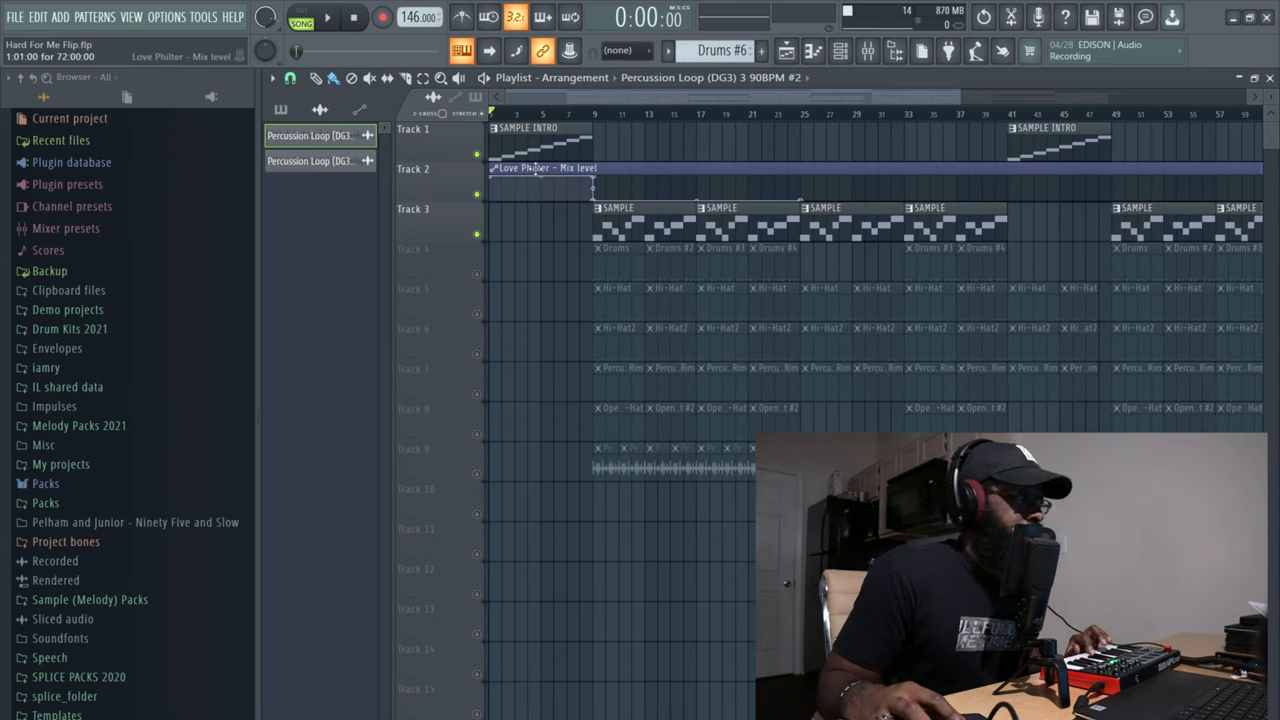
left_click(866, 52)
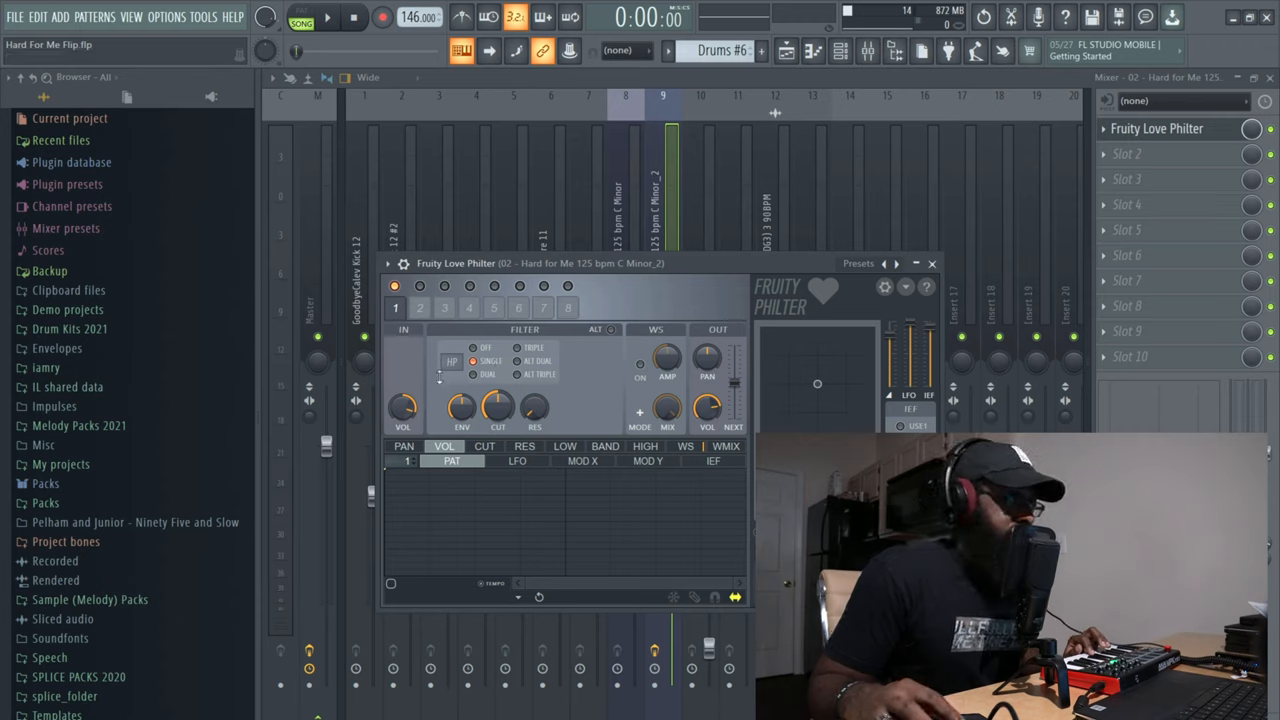
- Close the Love Philter window and play the filtered loop from the intro
left_click_drag(496, 408, 496, 400)
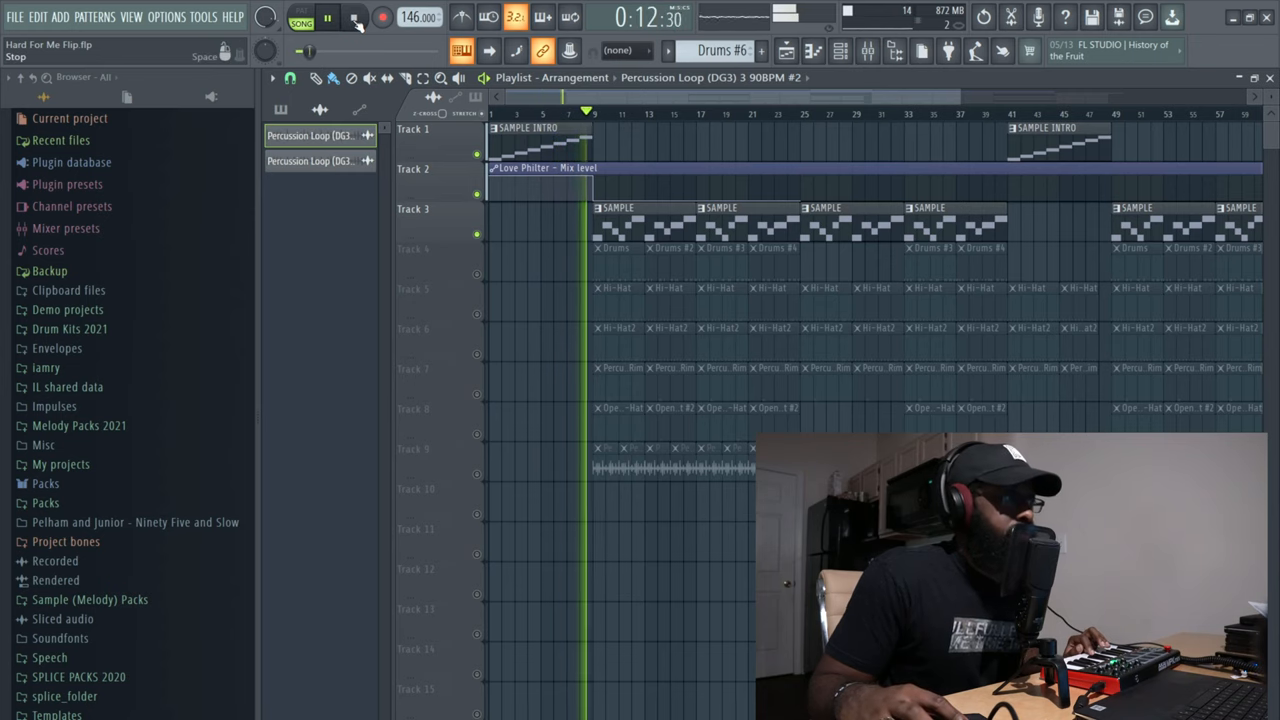
- Restart playback on the main section and browse the project's pattern list for the Drums pattern
left_click(356, 18)
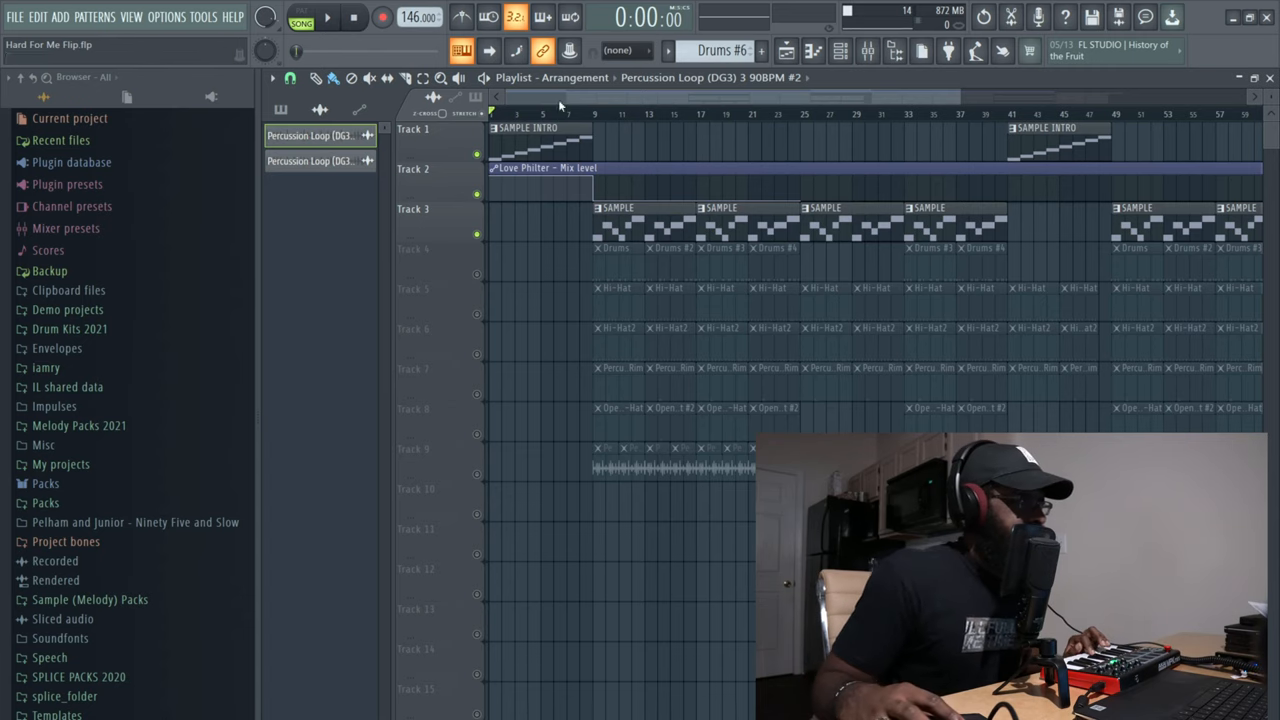
left_click(352, 16)
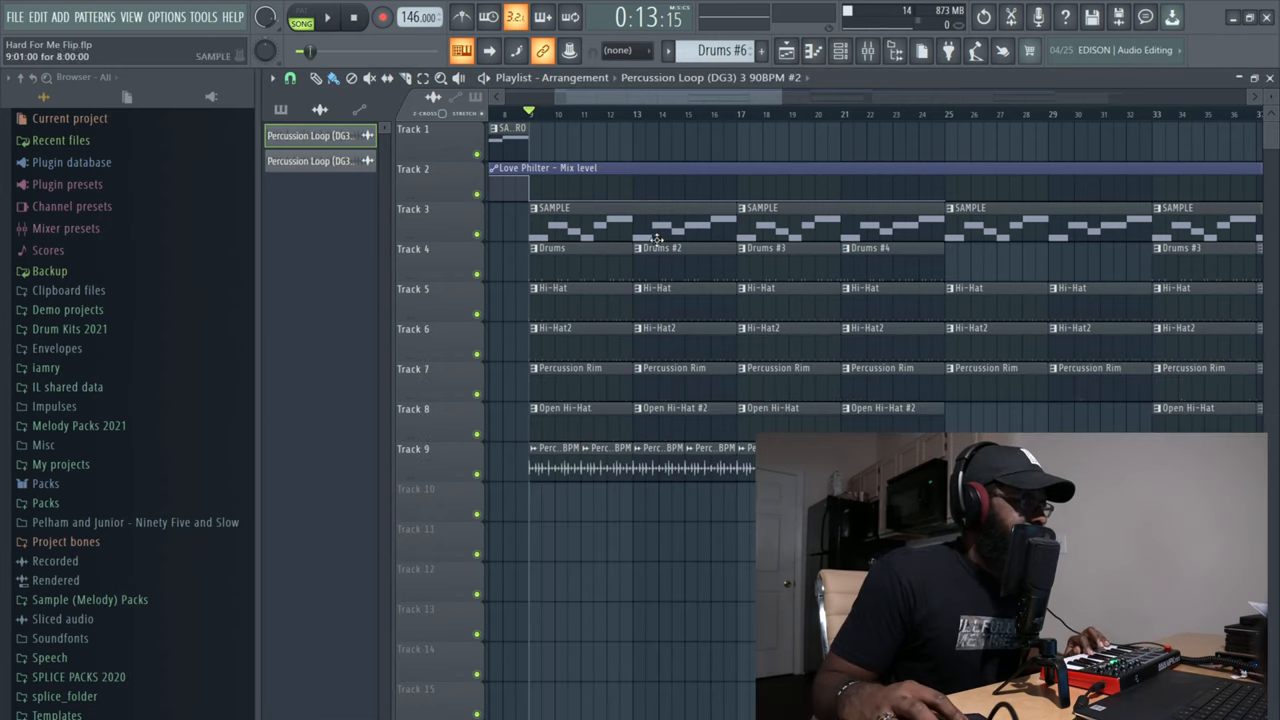
left_click(840, 52)
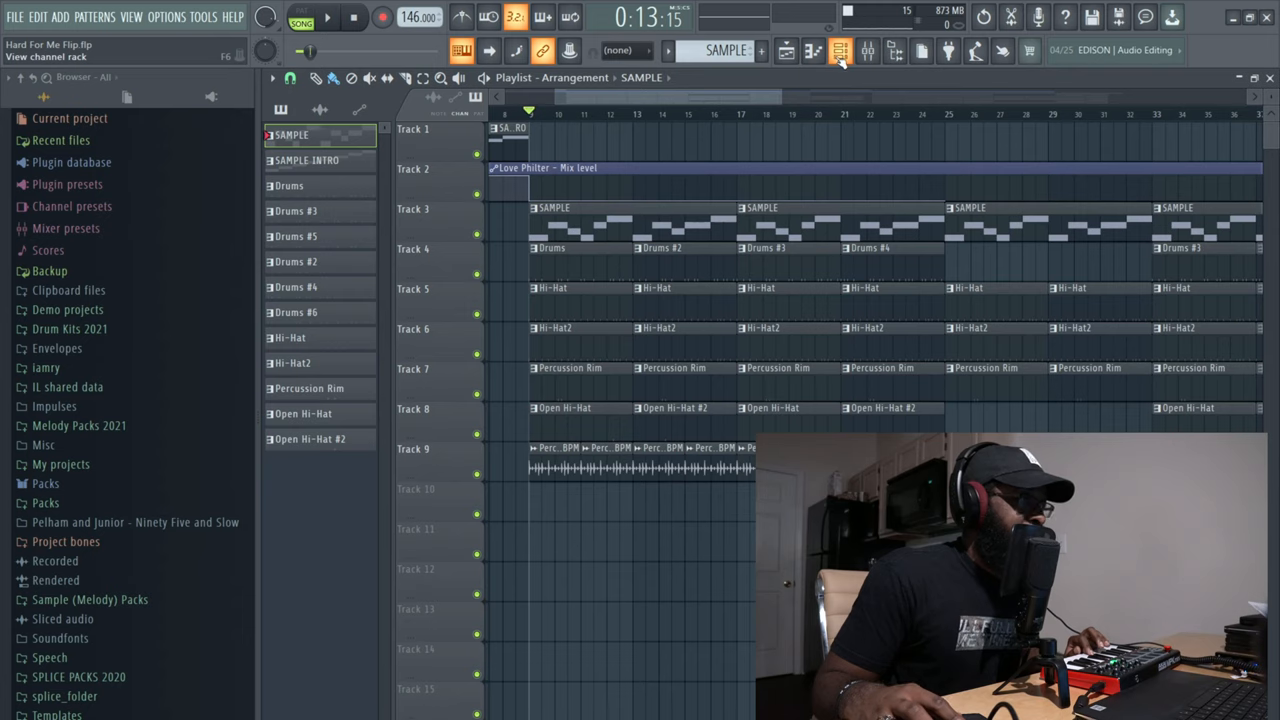
left_click(840, 52)
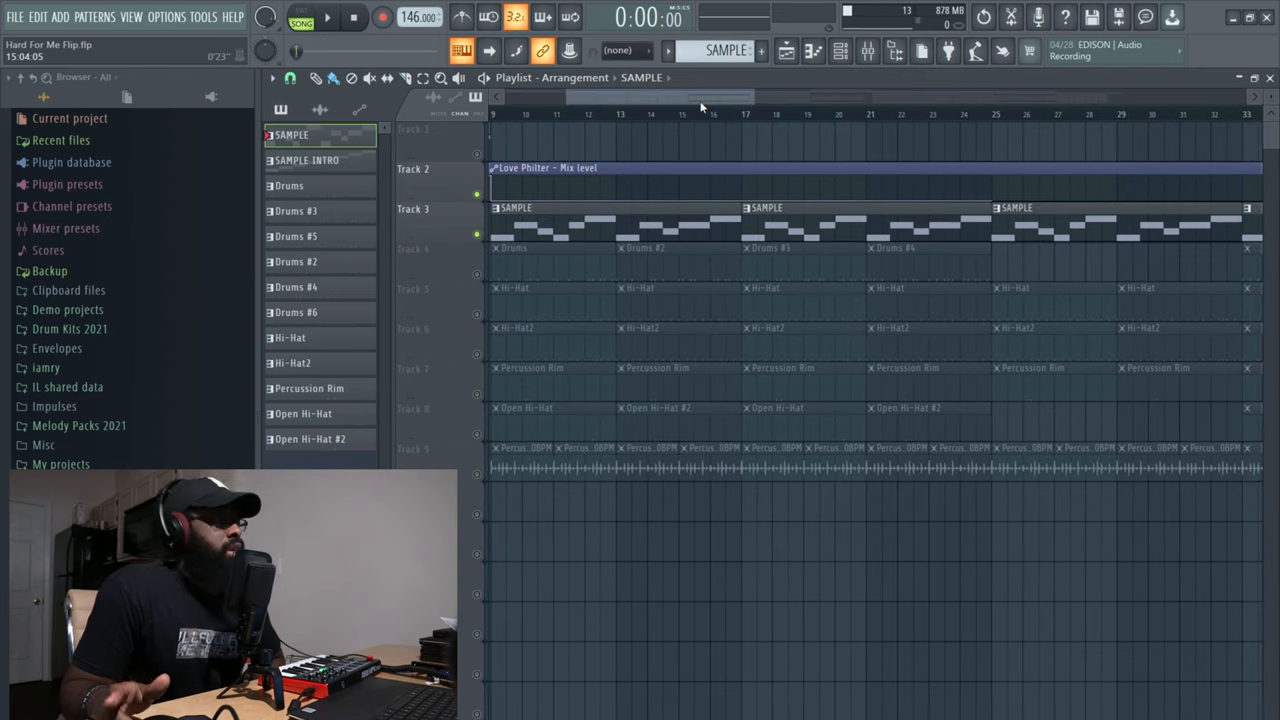
mouse_move(736, 108)
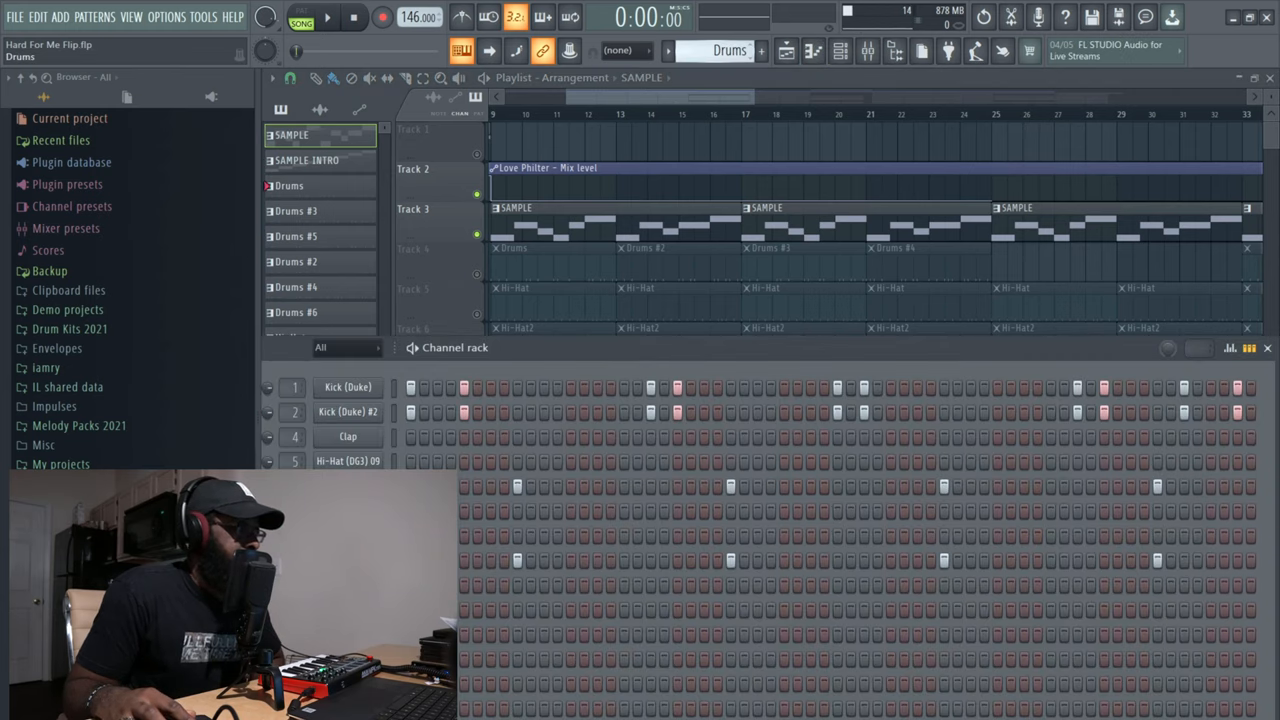
- Select the Drums and Drums #3 patterns, then close the channel rack to the playing arrangement
left_click(288, 184)
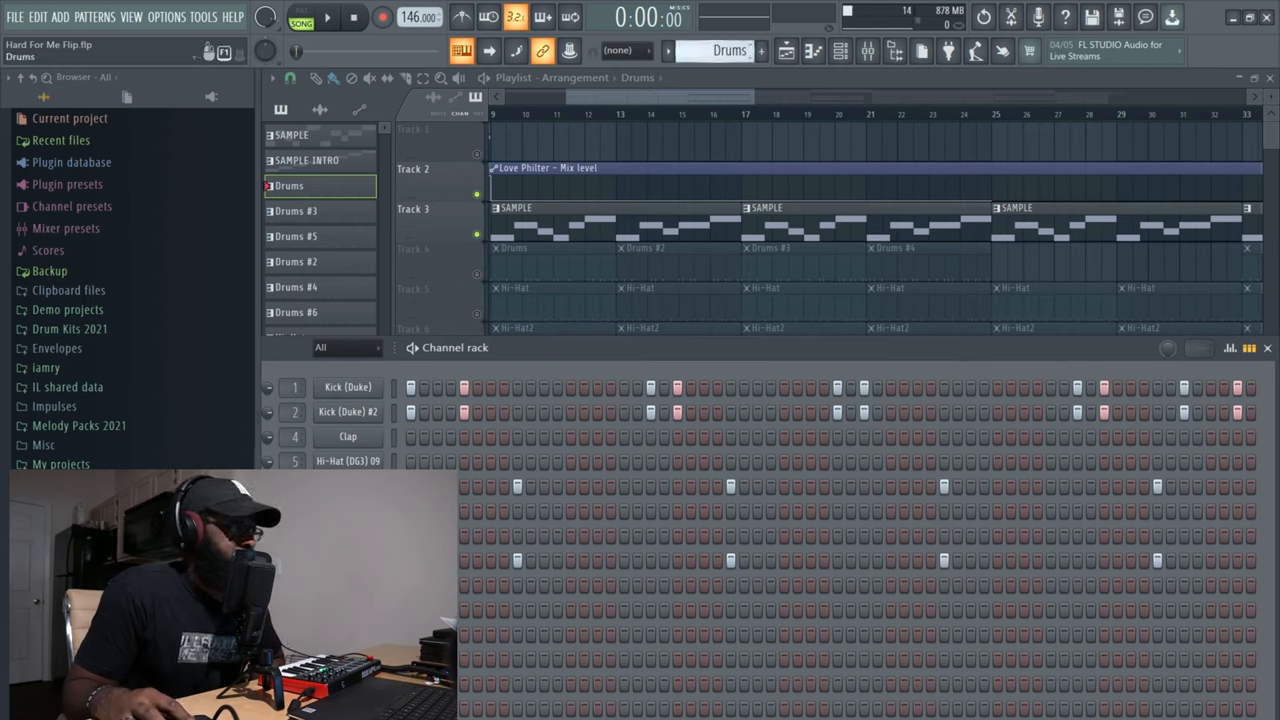
left_click(296, 212)
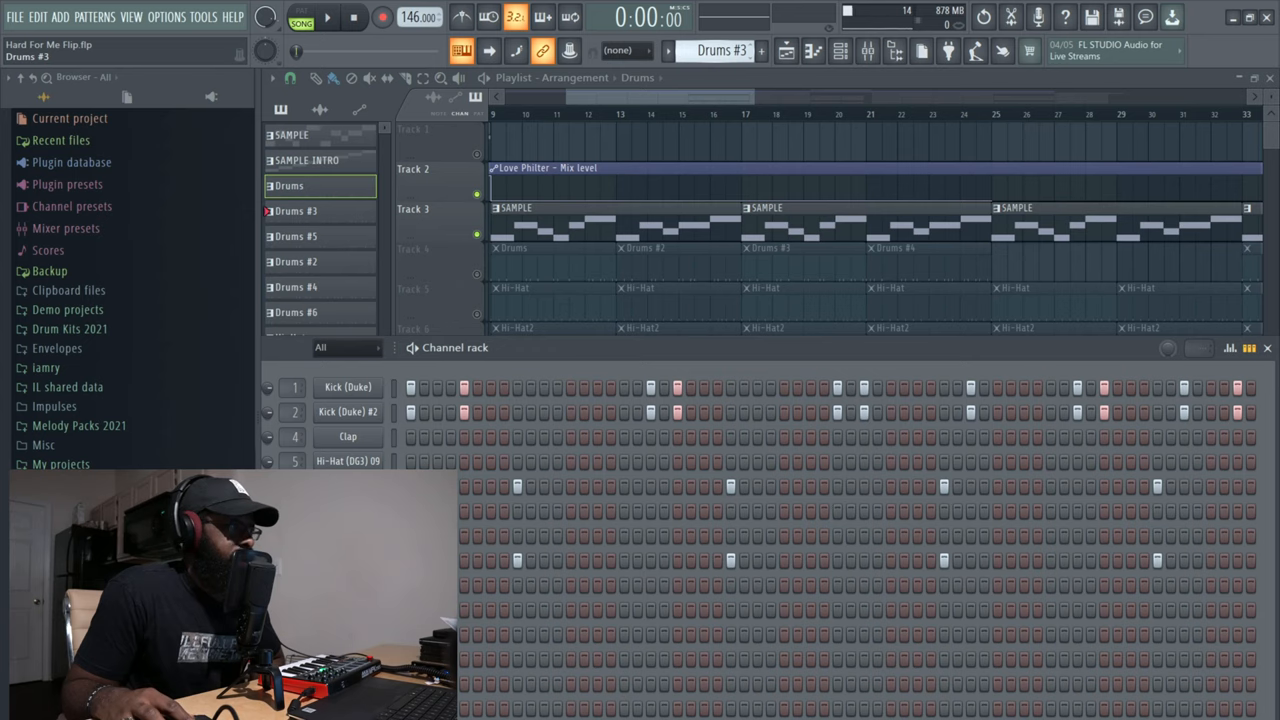
left_click(296, 260)
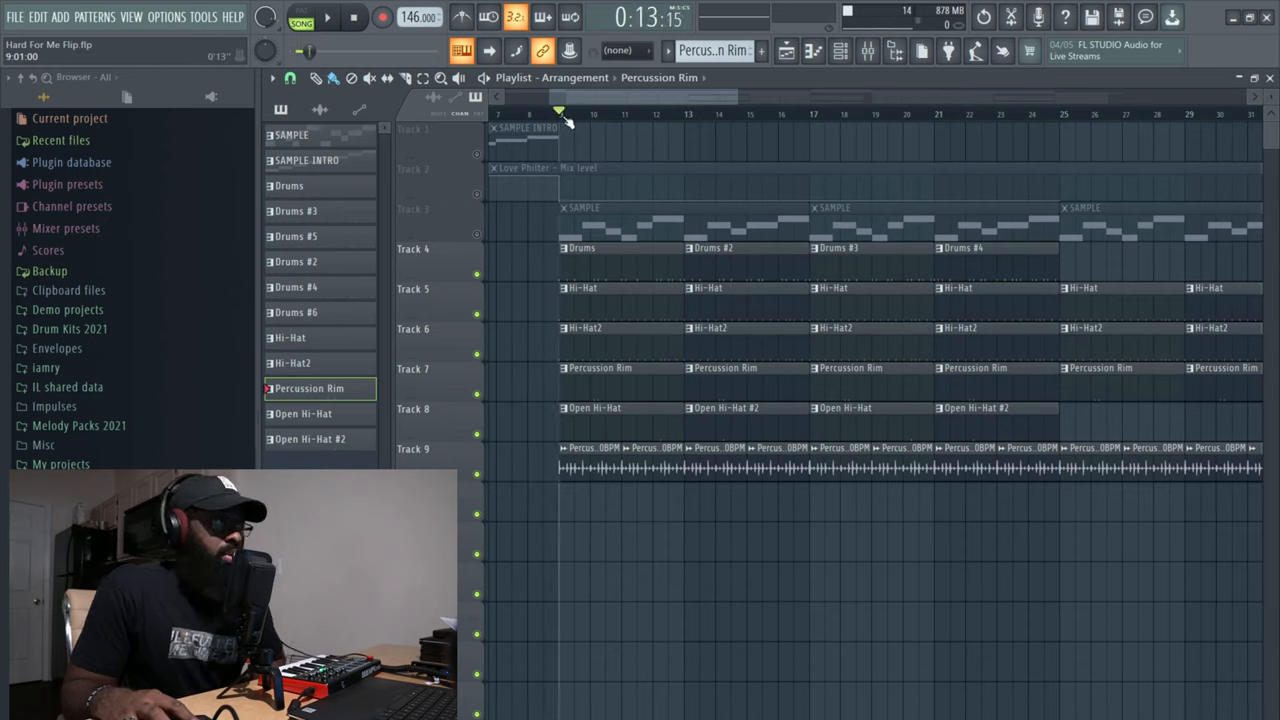
- Stop playback and solo track 4's Drums clips, muting the other tracks
left_click(328, 18)
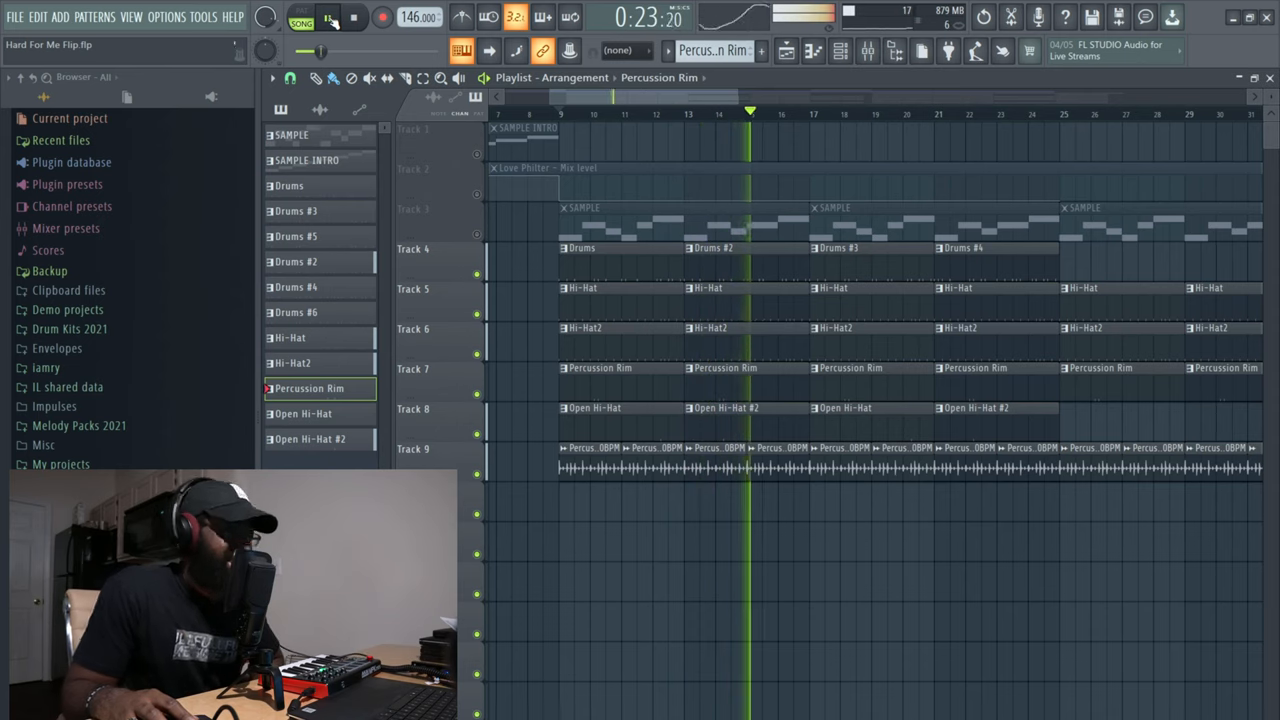
left_click(328, 18)
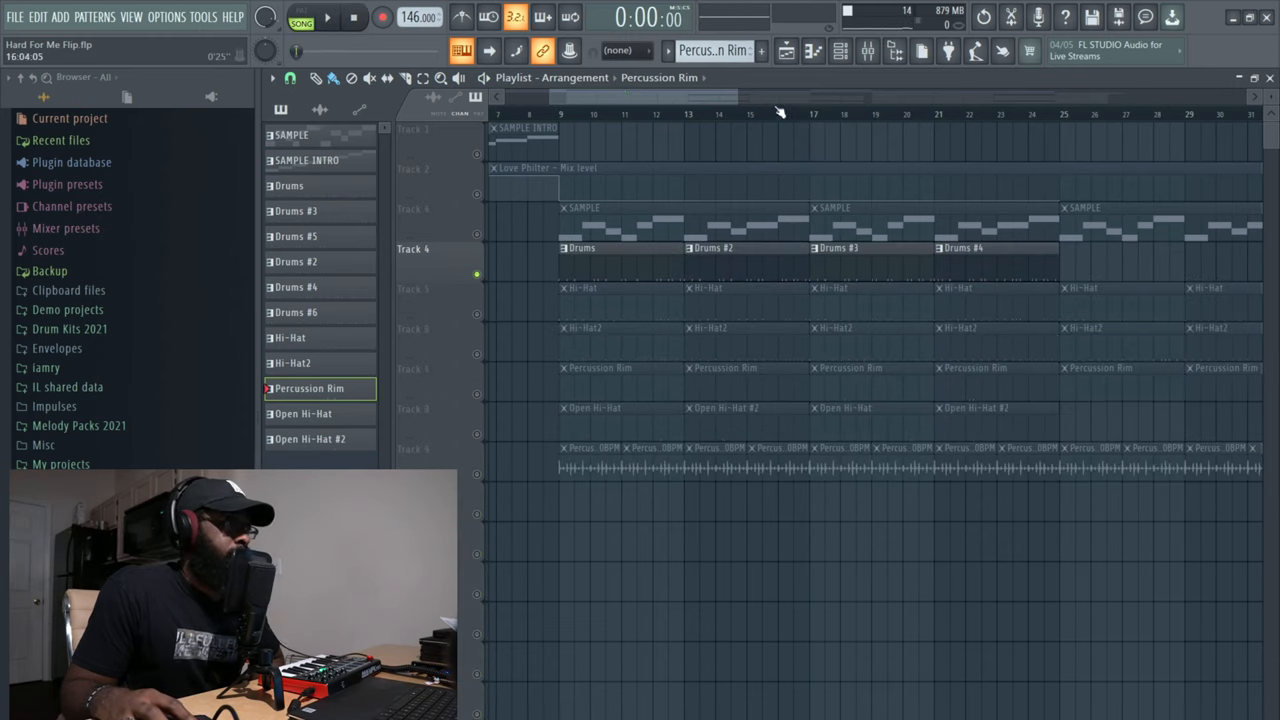
- Zoom into the playlist and play the soloed Drums track on its own
scroll("right", 3)
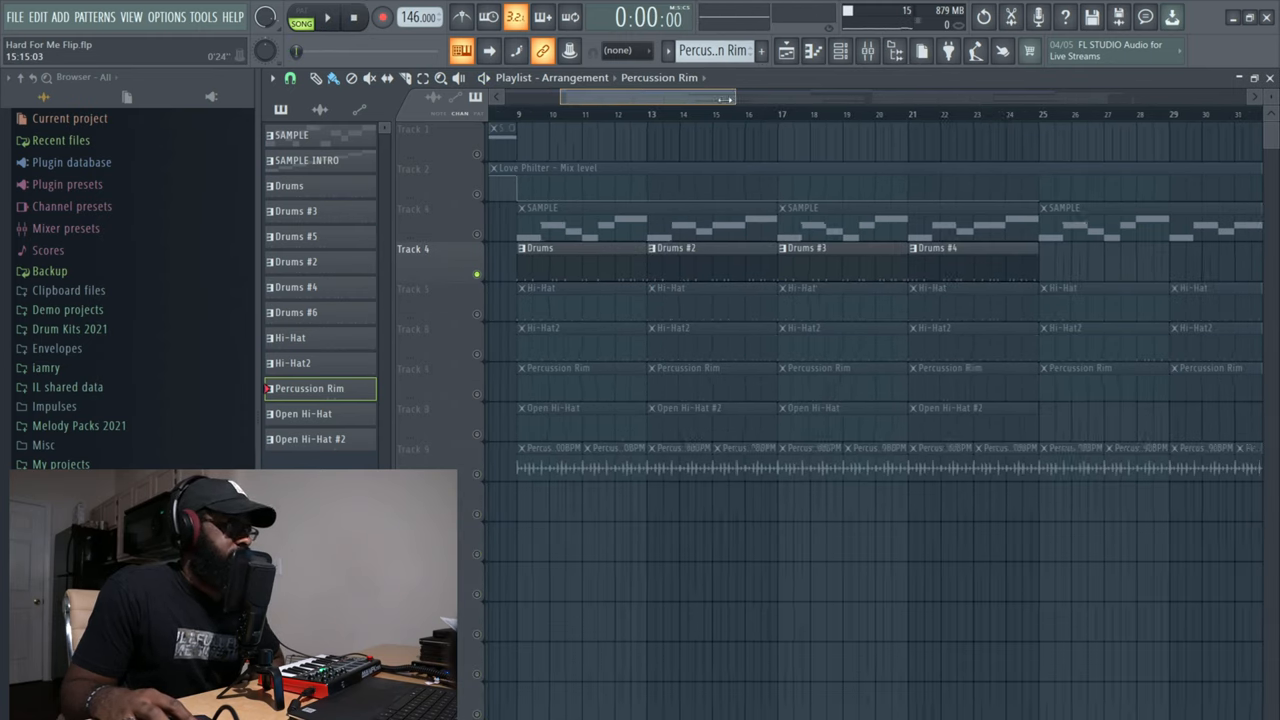
left_click(840, 52)
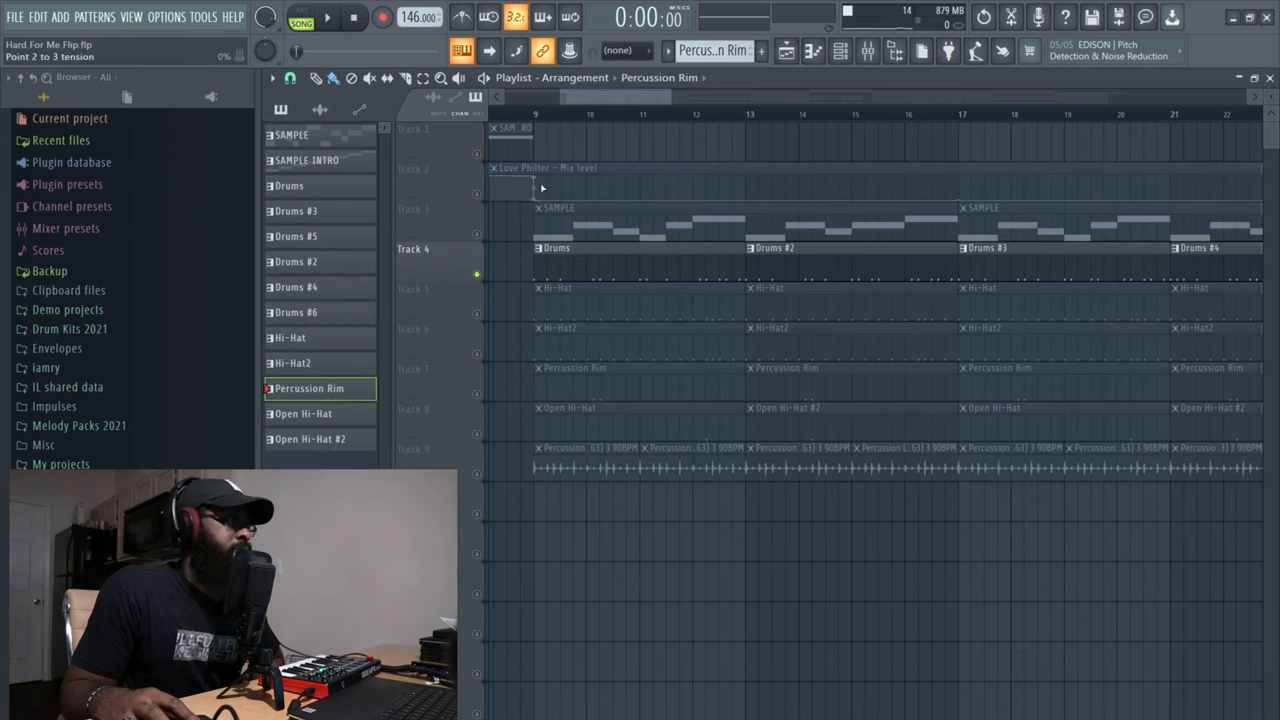
left_click(812, 52)
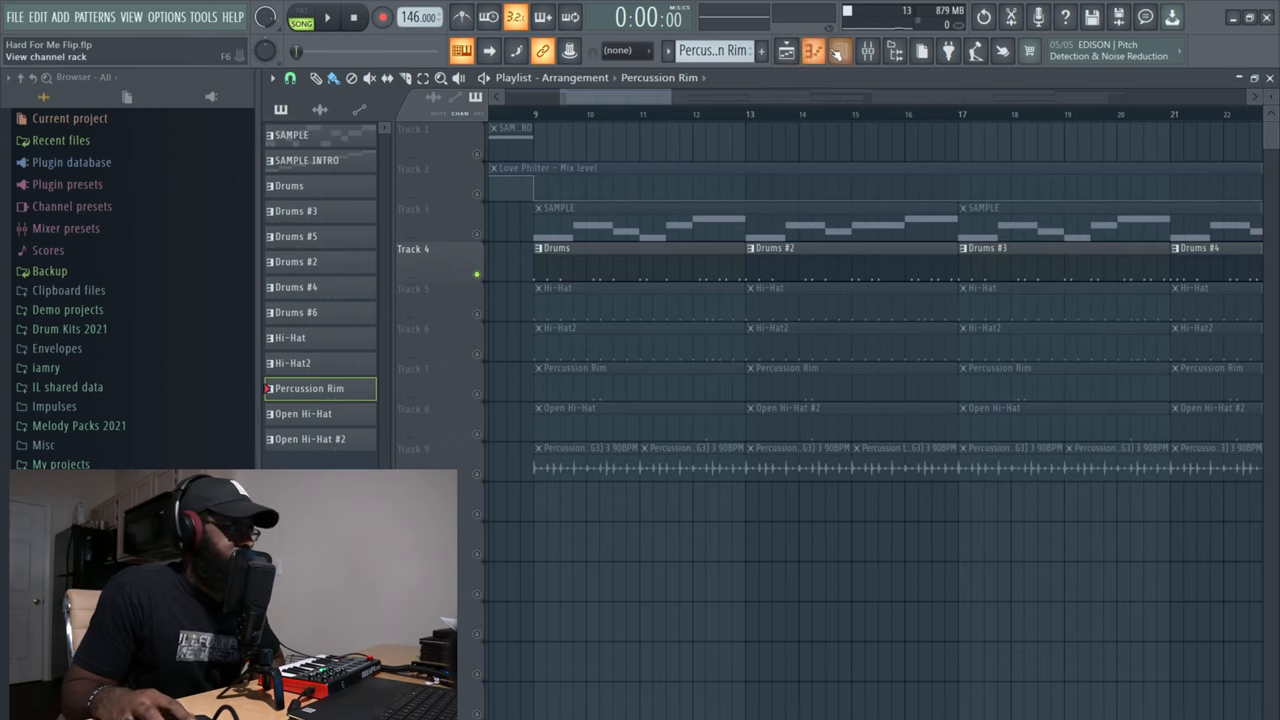
left_click(290, 184)
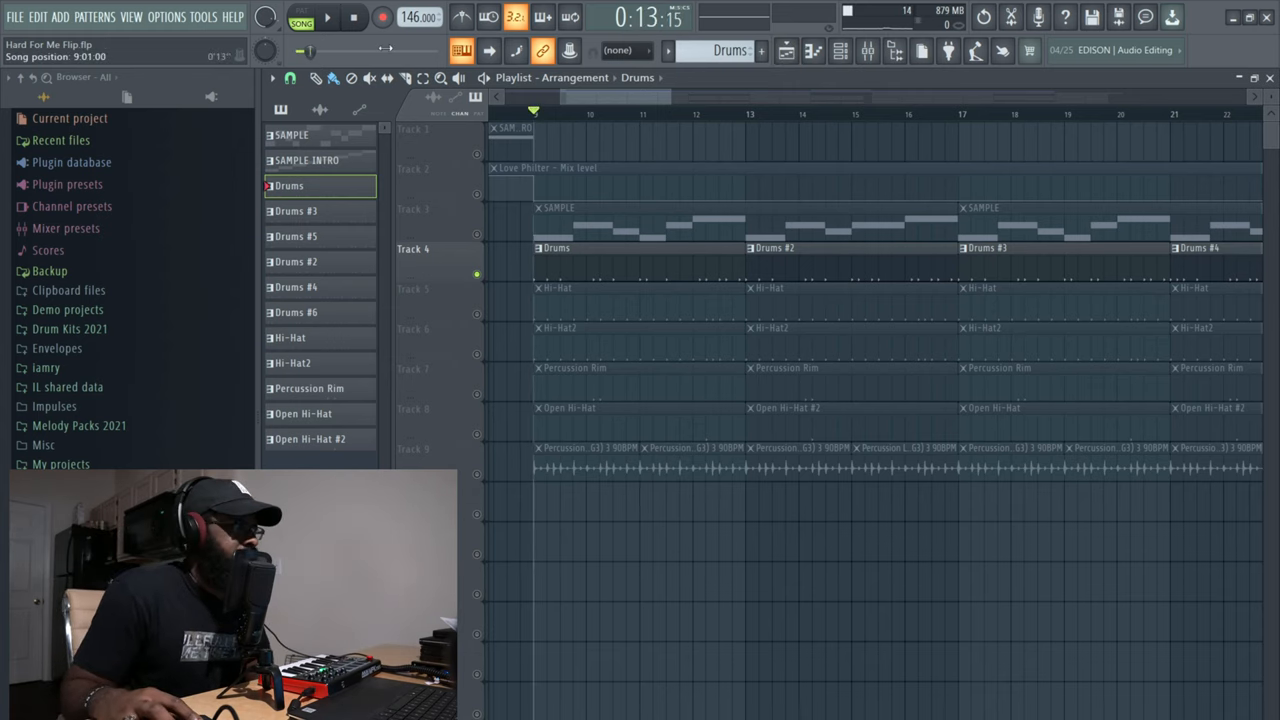
- Solo the Hi-Hat track instead, listen, then stop playback
left_click(328, 18)
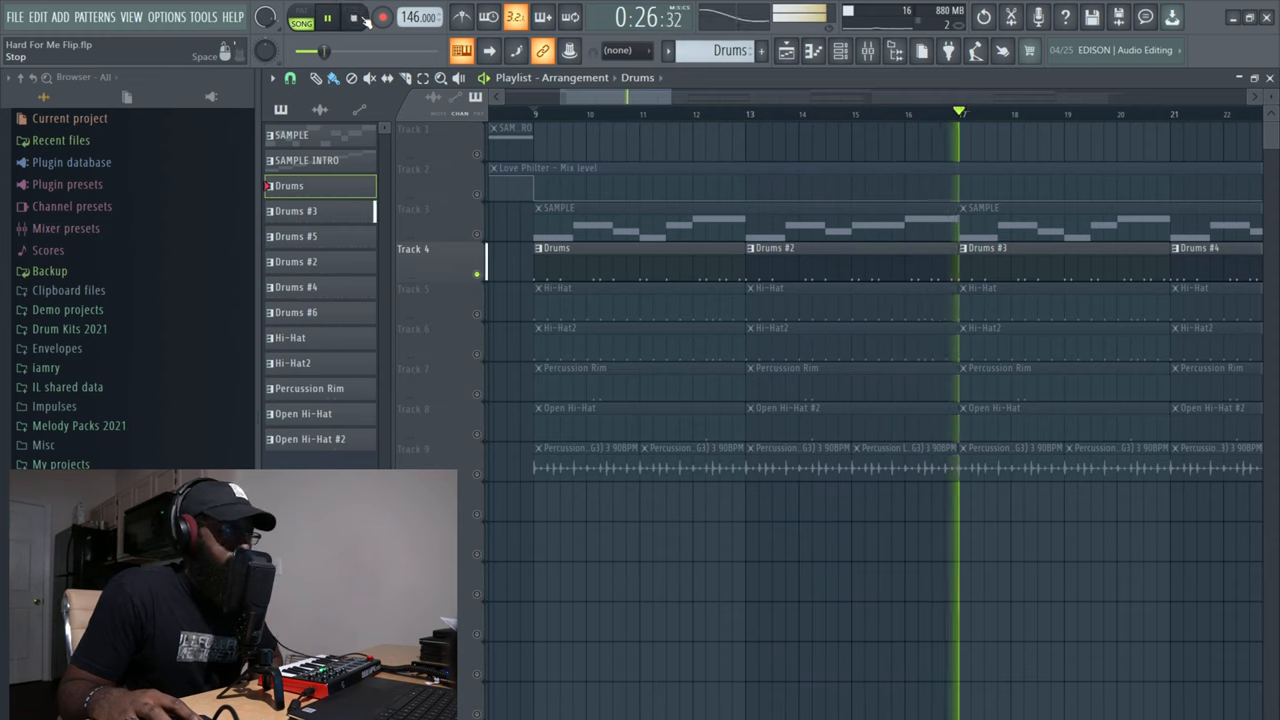
left_click(356, 16)
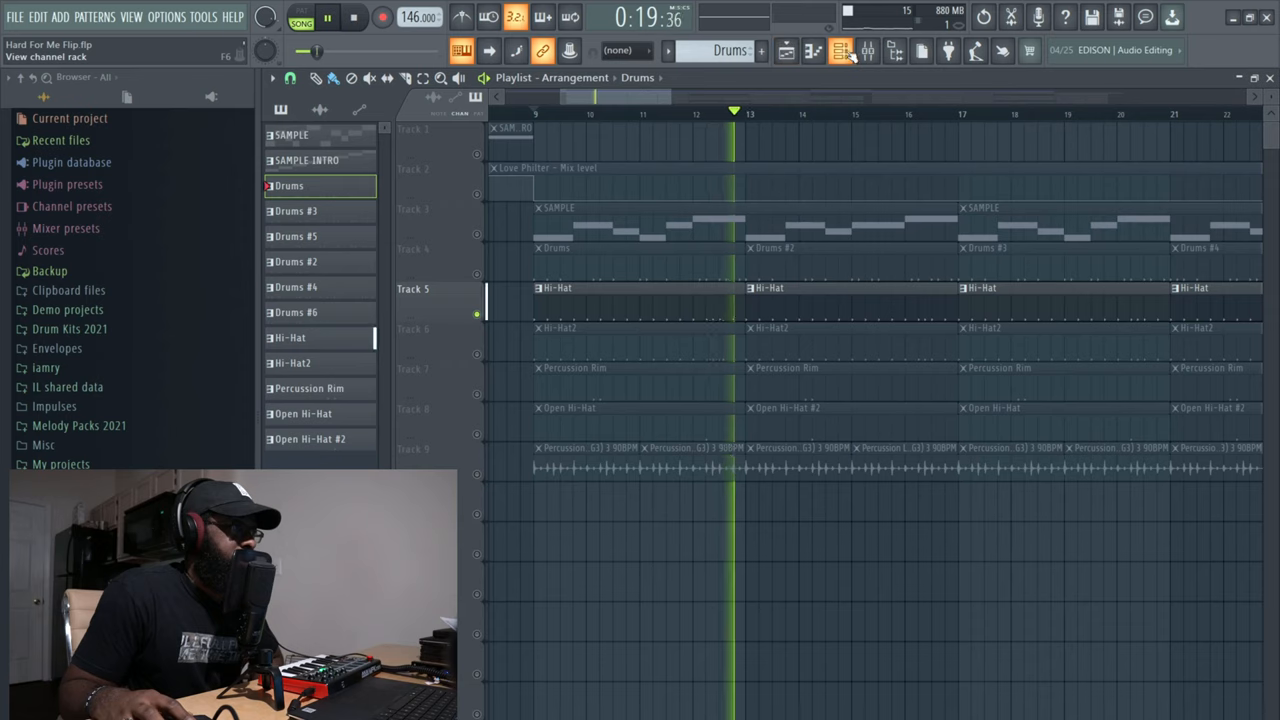
left_click(290, 336)
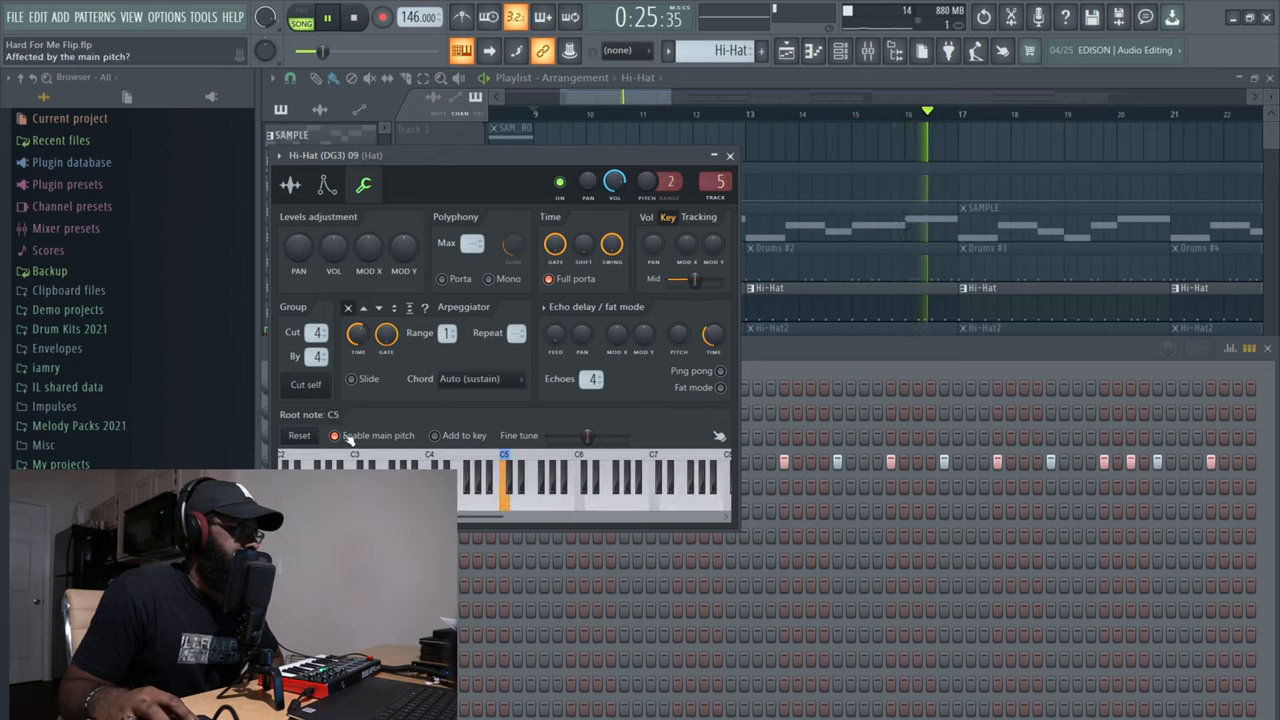
left_click(328, 184)
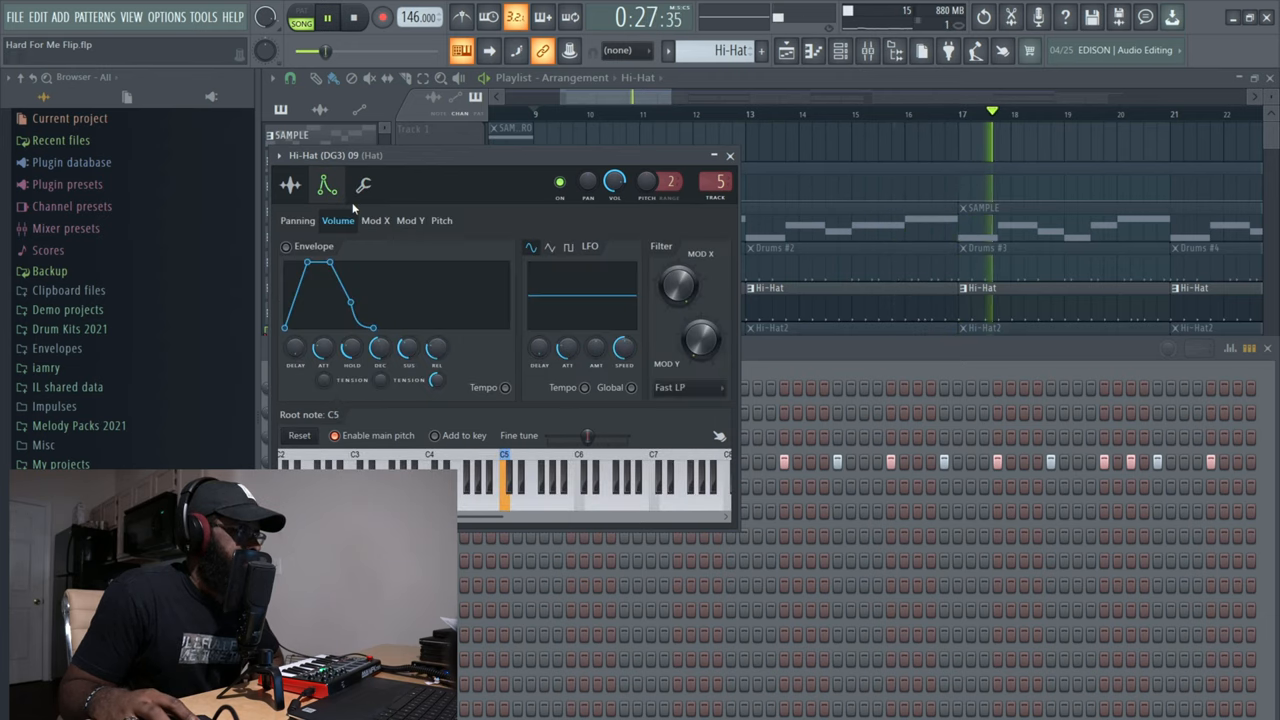
left_click(364, 184)
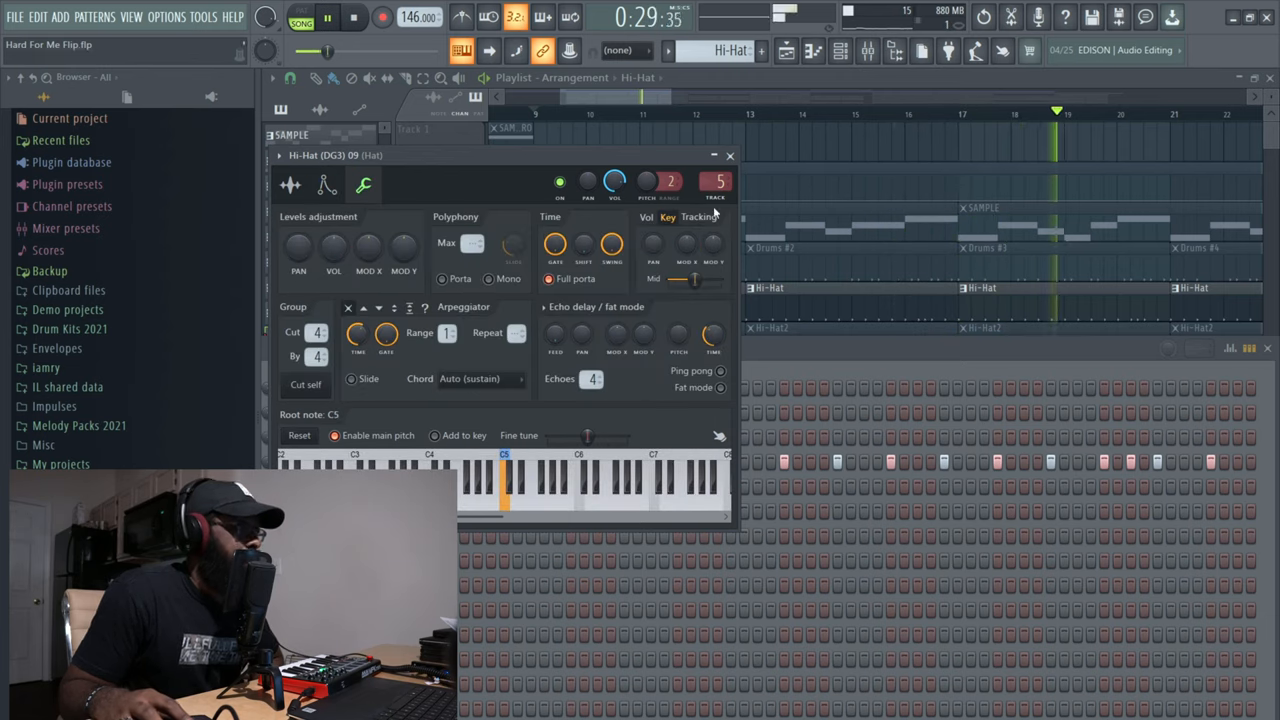
left_click(1230, 348)
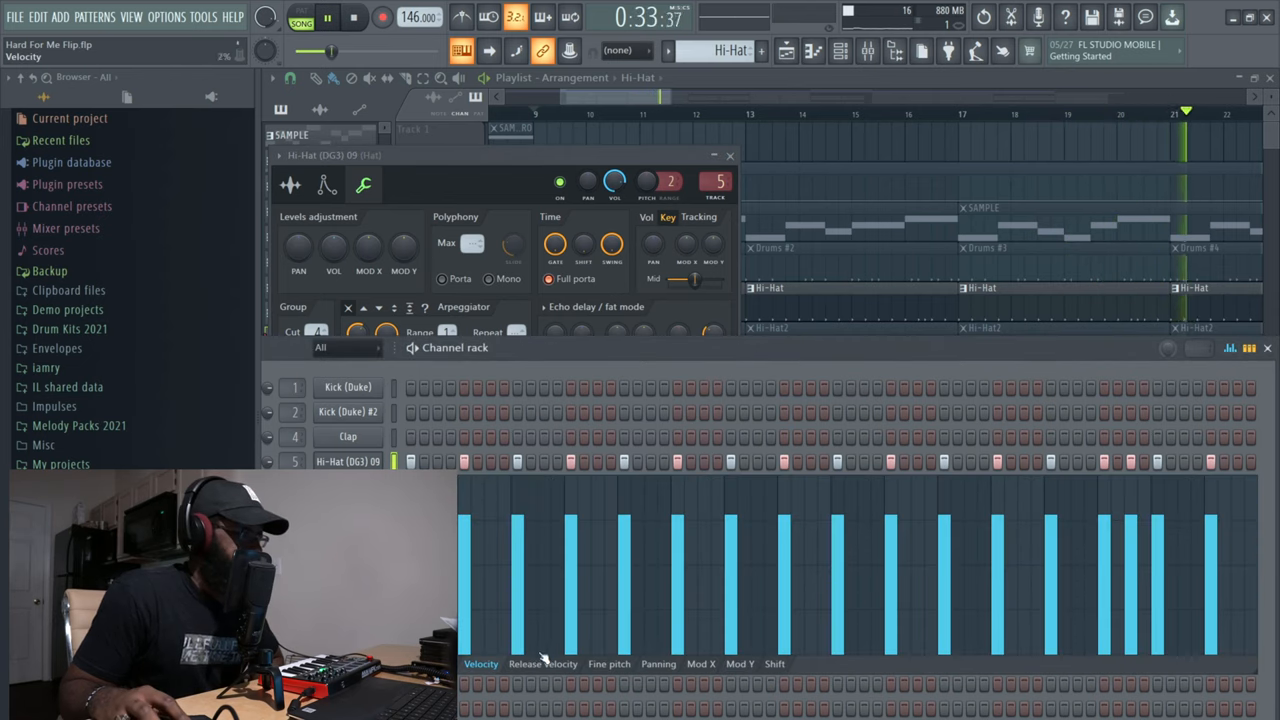
left_click(658, 664)
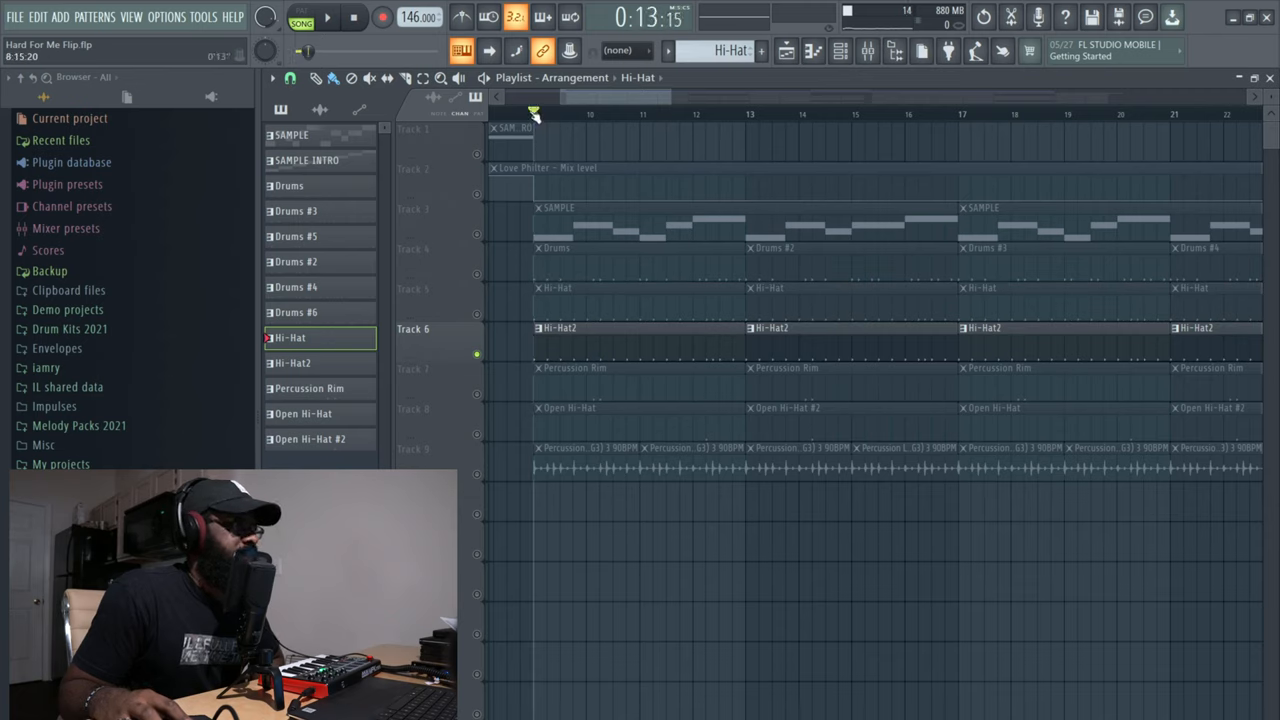
left_click(328, 16)
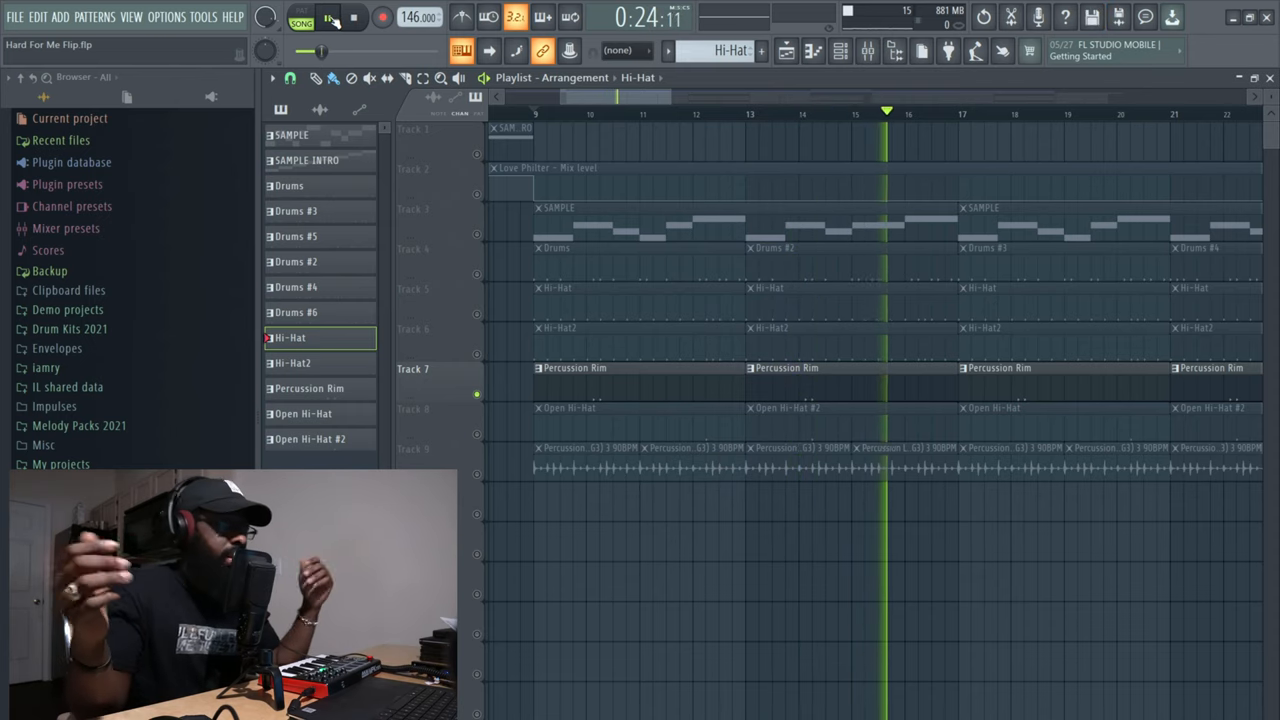
left_click(328, 18)
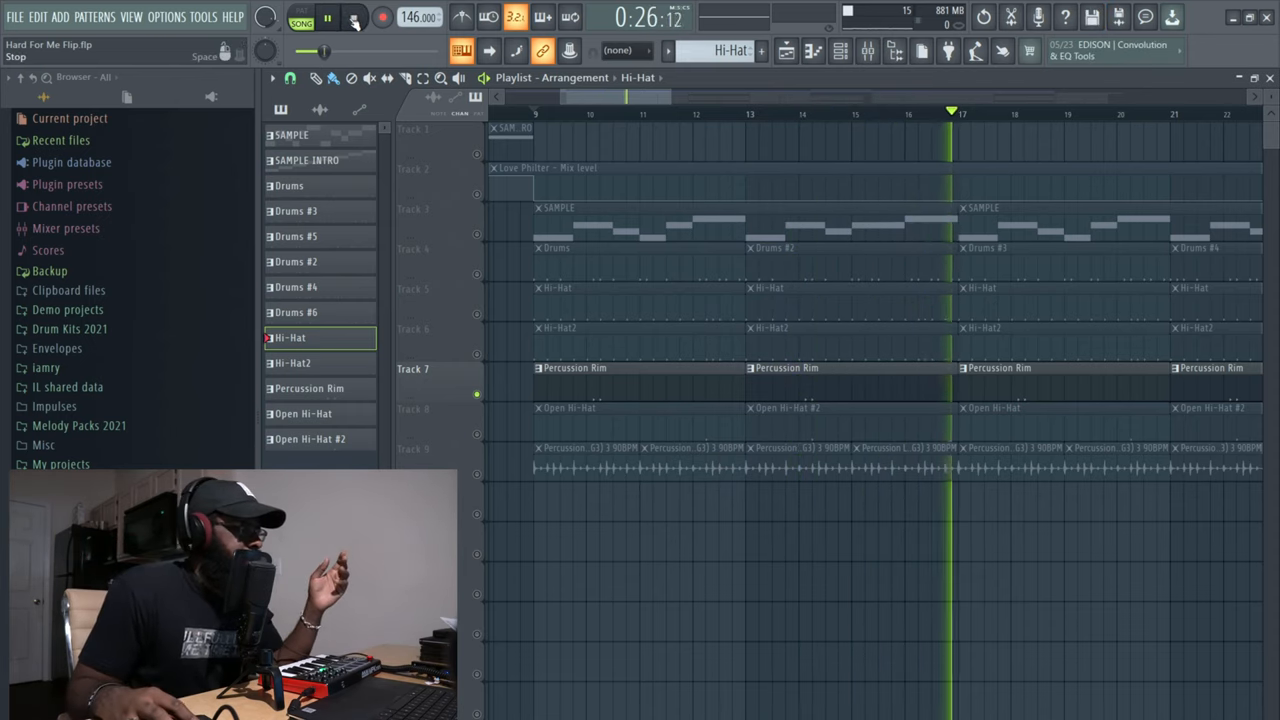
left_click(354, 16)
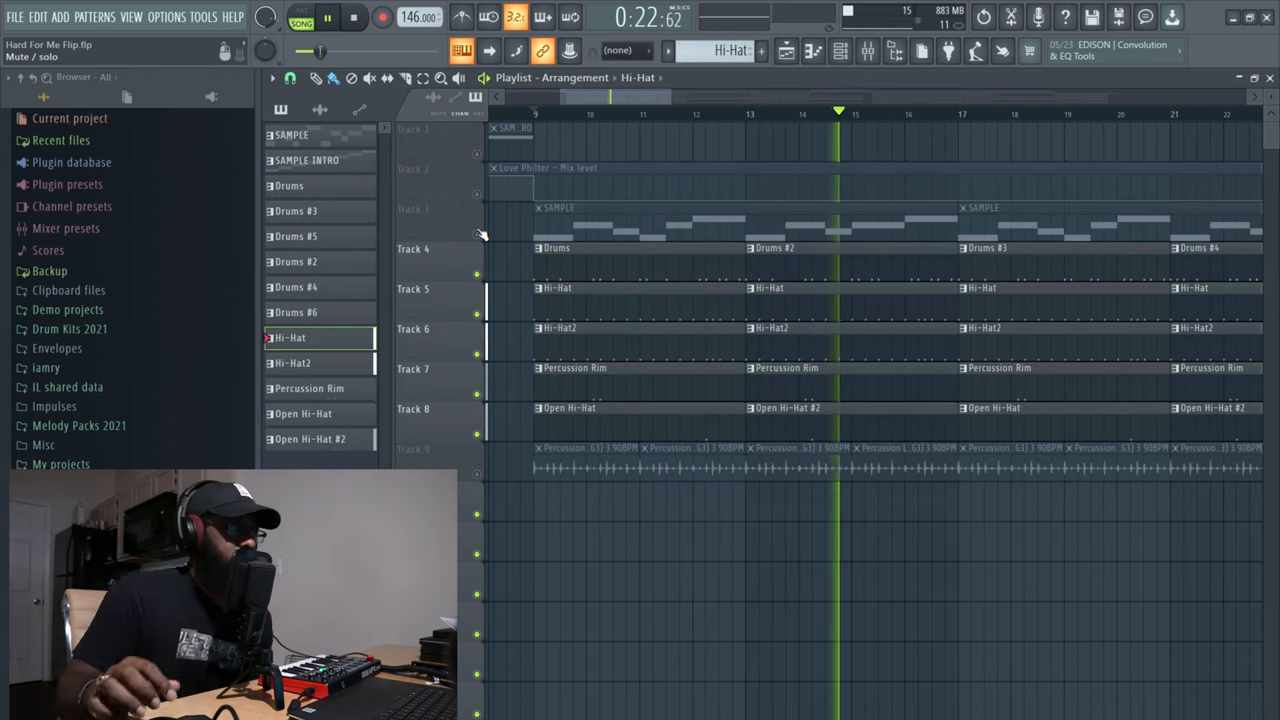
- Bring up the Percussion Loop sample's channel settings with its waveform and stretch options
left_click(356, 16)
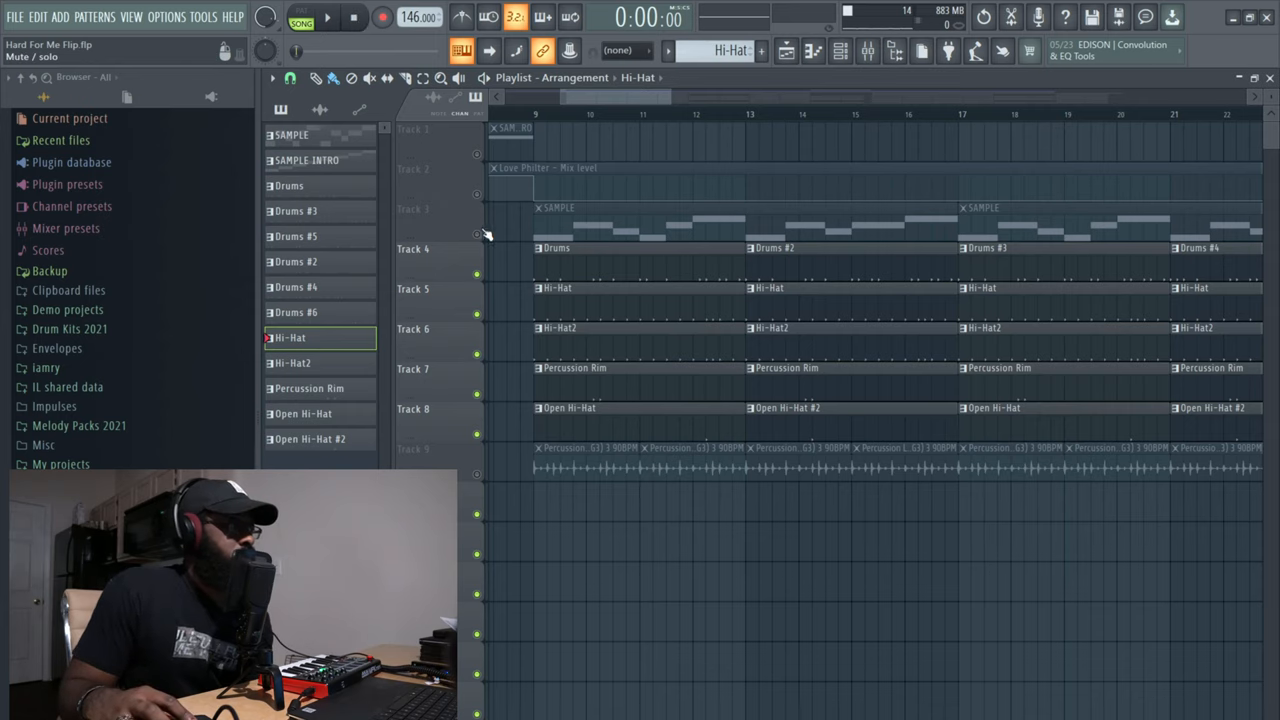
left_click(328, 16)
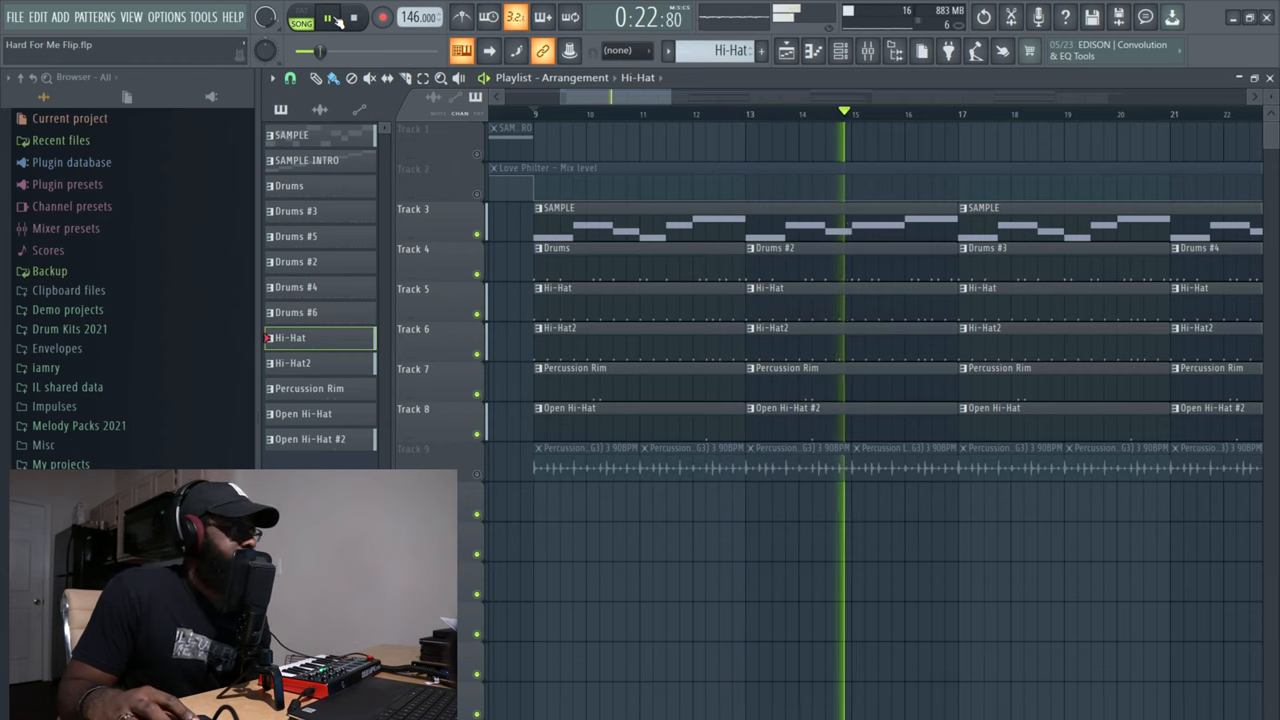
left_click(356, 16)
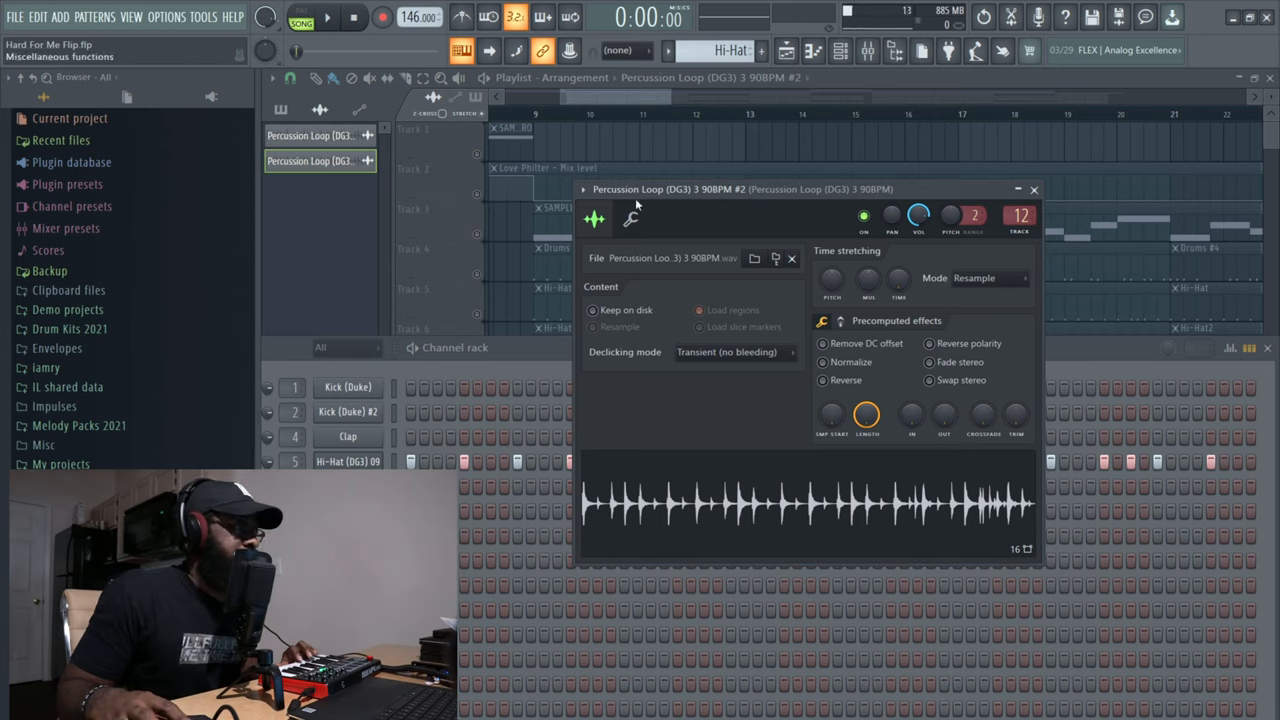
- Close the Percussion Loop settings, play the full arrangement with all tracks active, then stop
left_click(1034, 188)
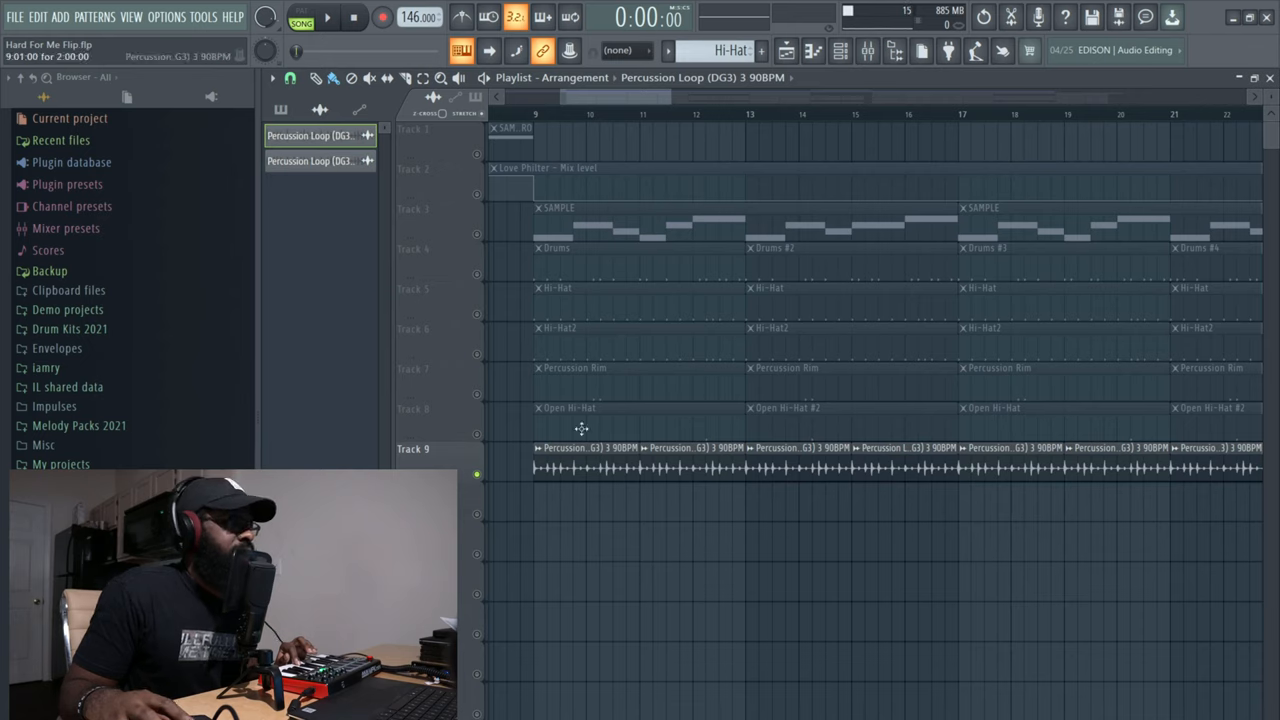
left_click(328, 18)
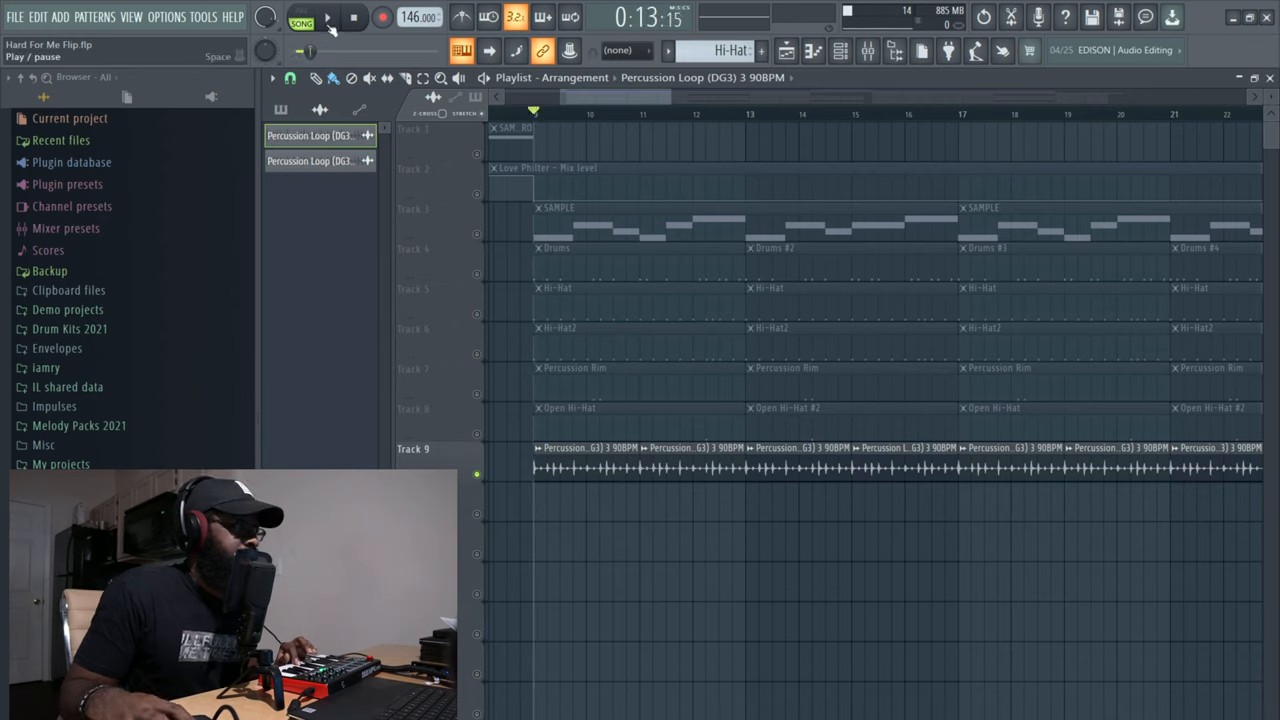
left_click(328, 18)
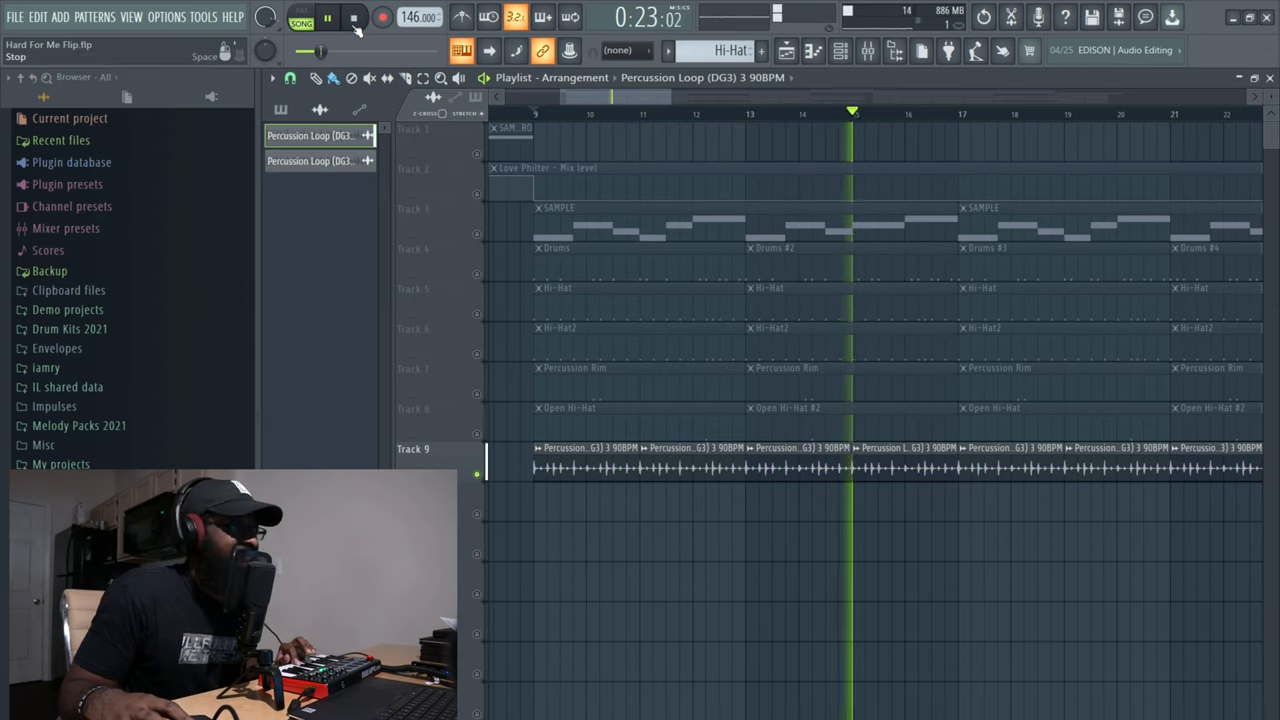
left_click(356, 16)
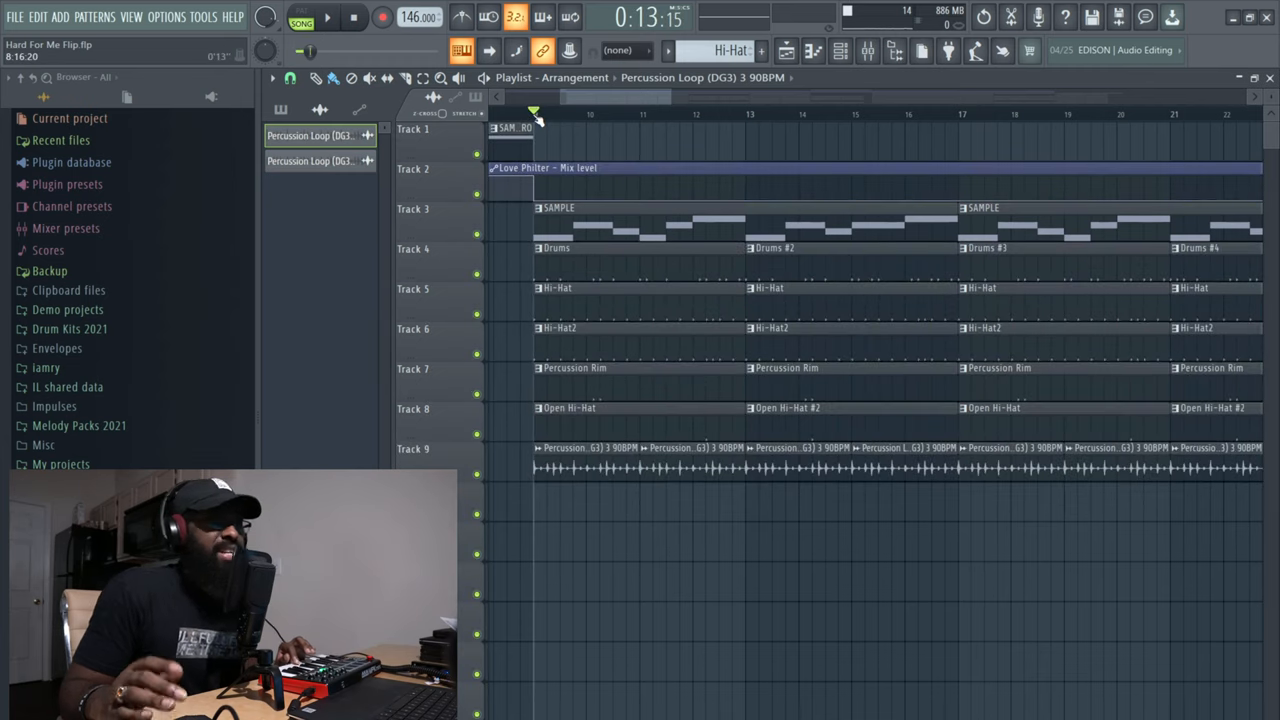
left_click(352, 16)
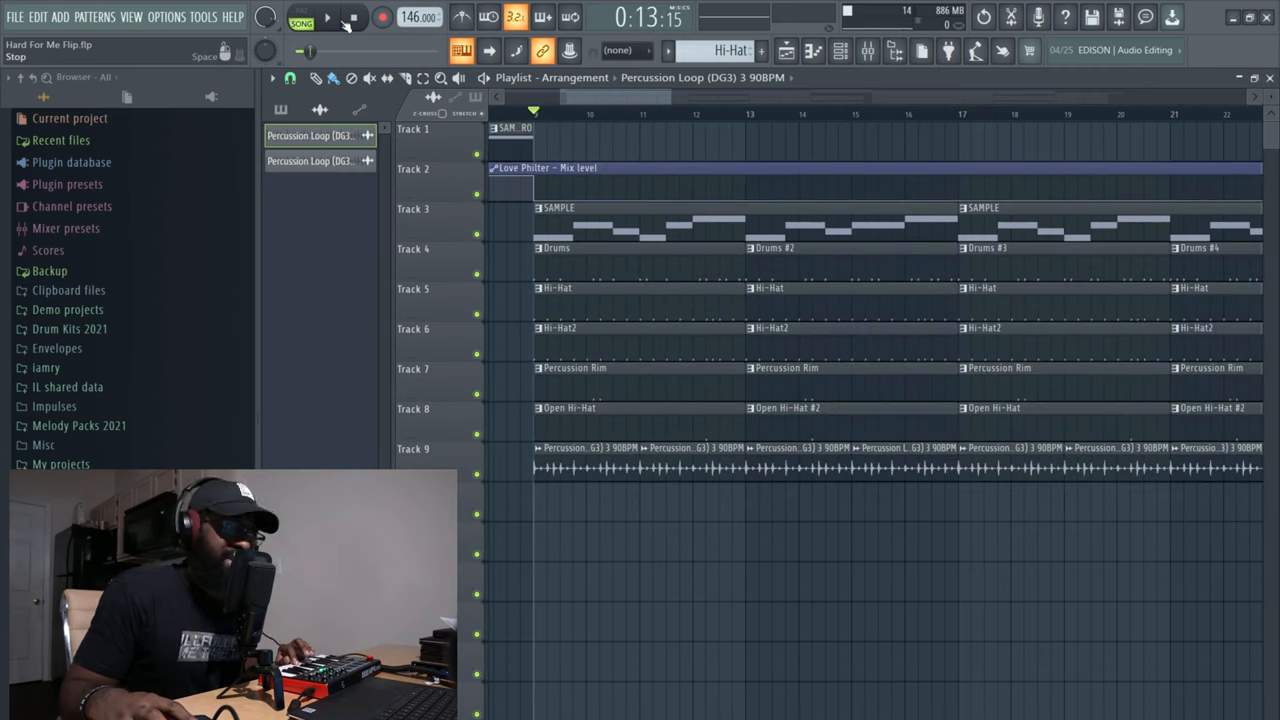
left_click(328, 18)
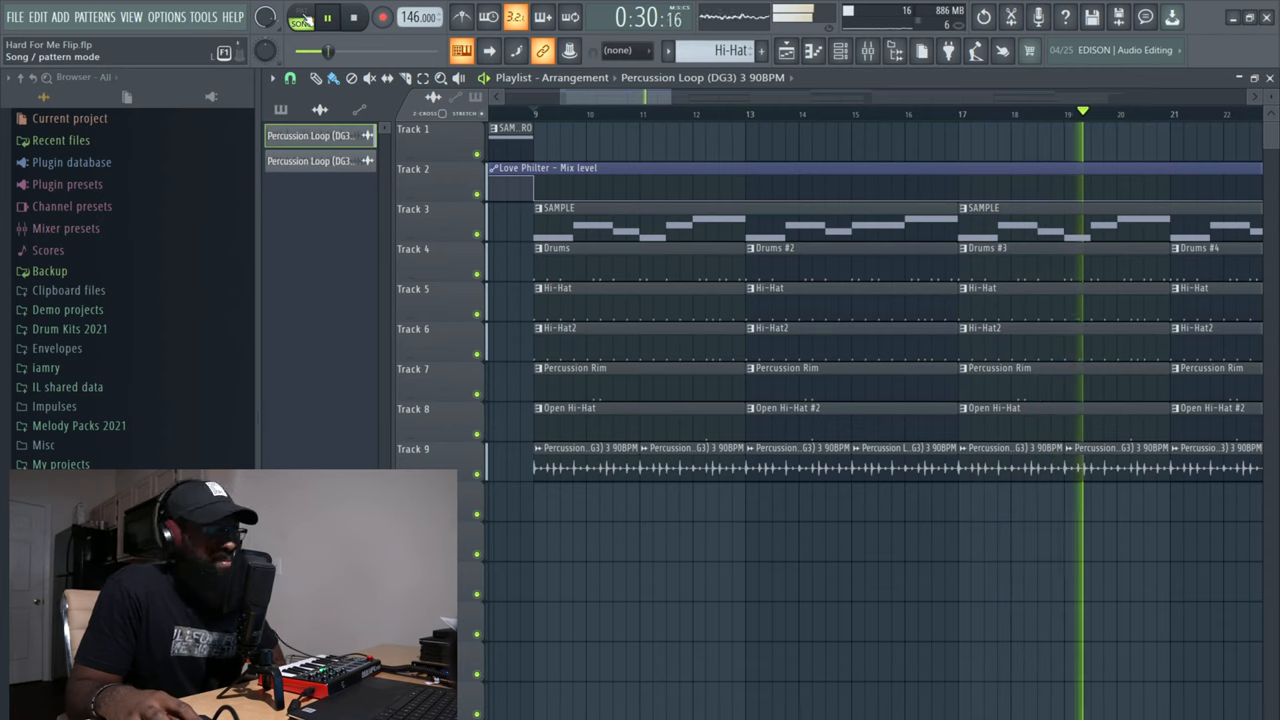
left_click(328, 16)
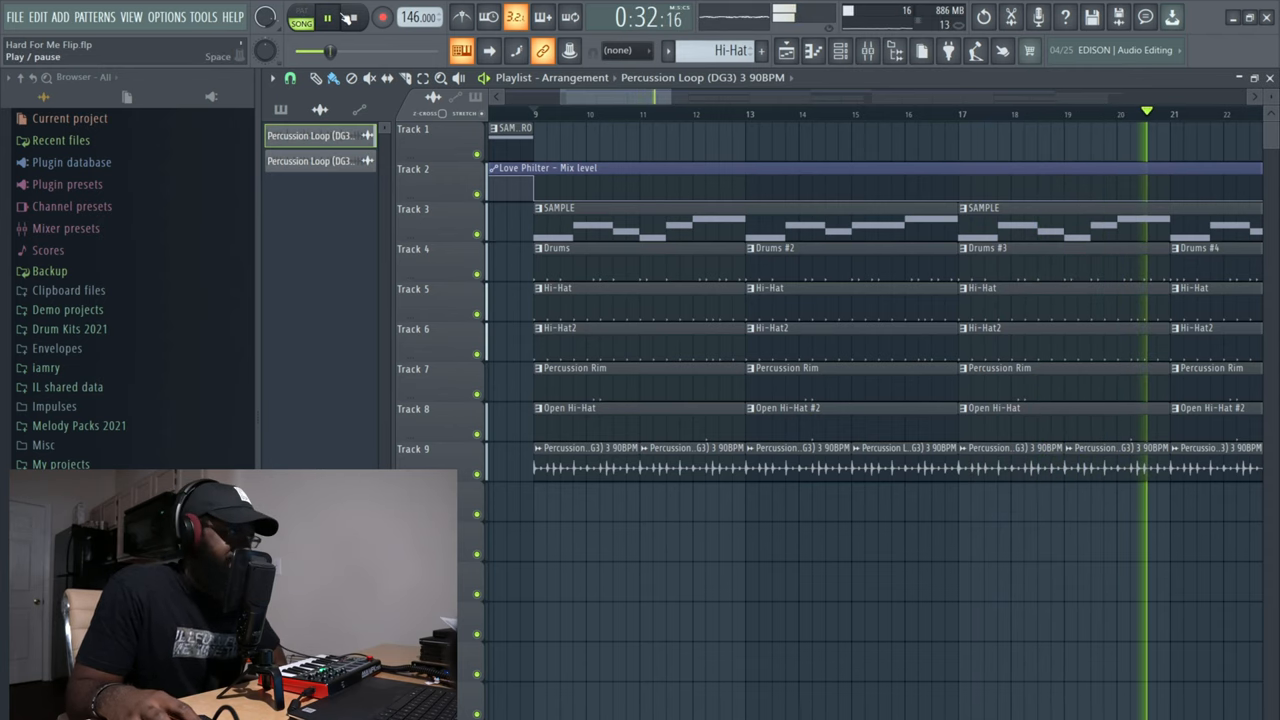
left_click(354, 16)
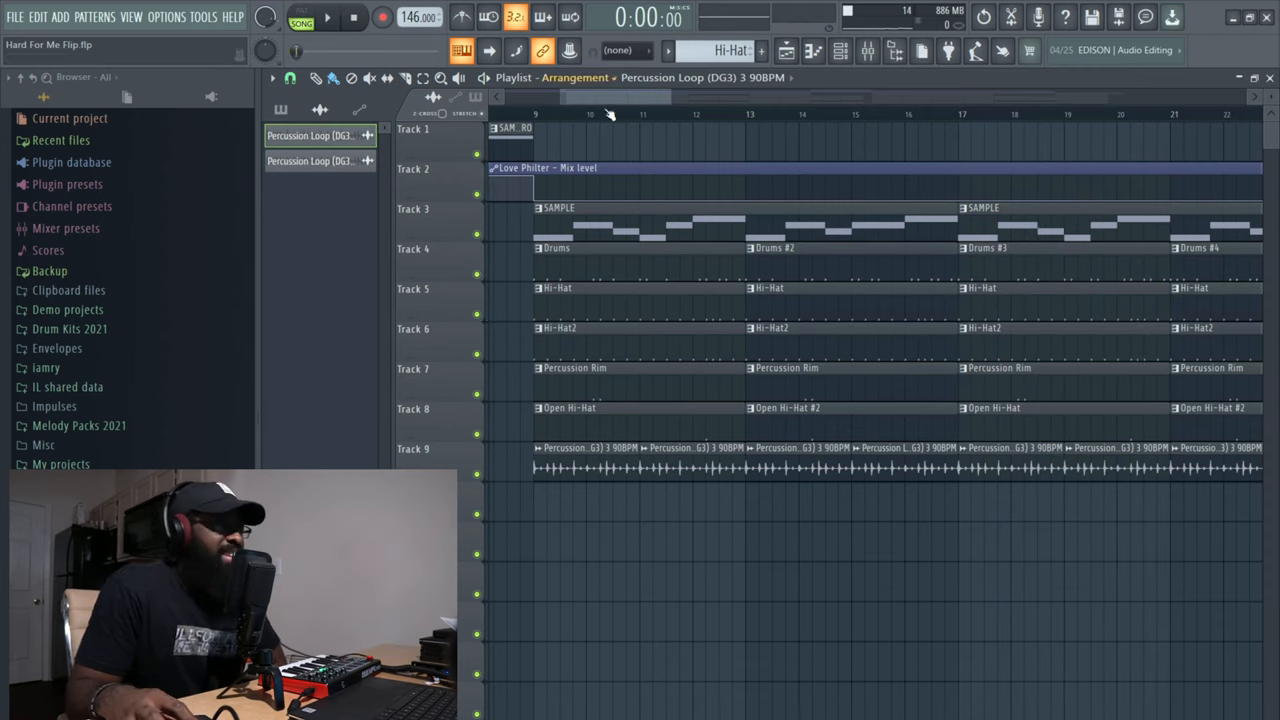